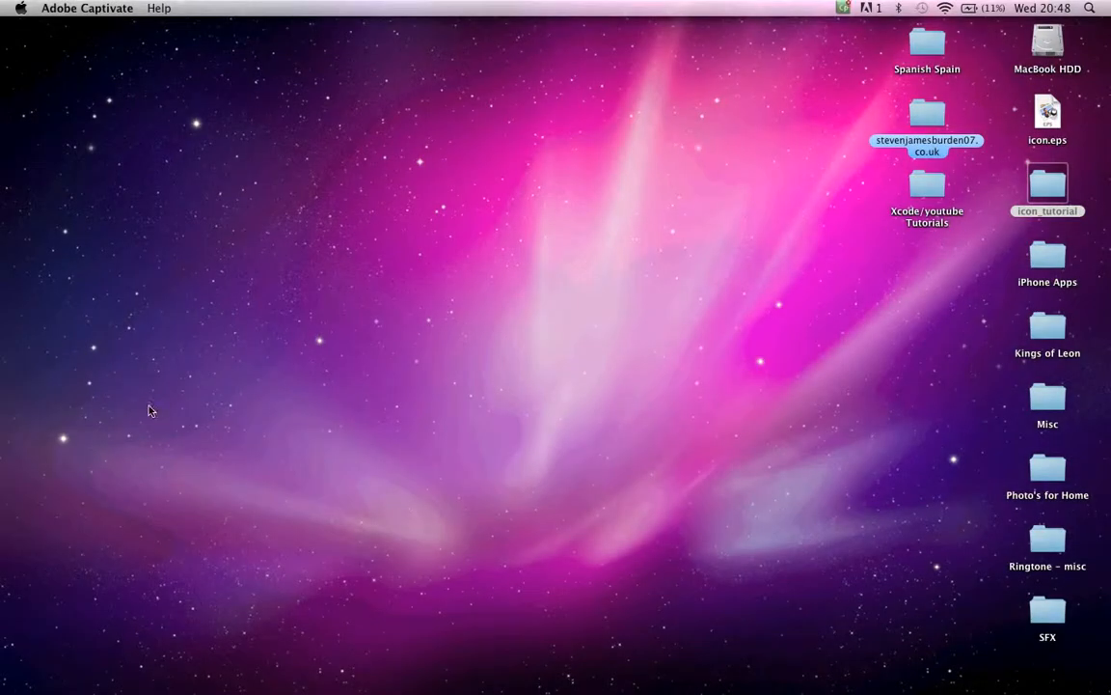
{"action": "mouse_move", "coordinate": [87, 413]}
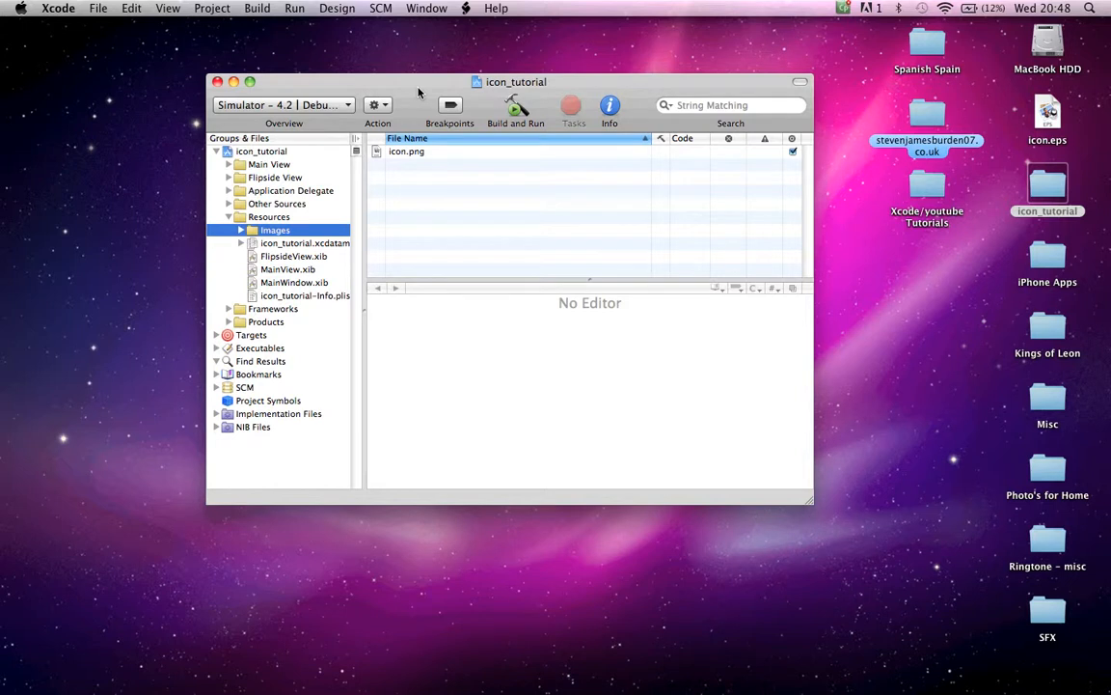
{"action": "mouse_move", "coordinate": [4, 339]}
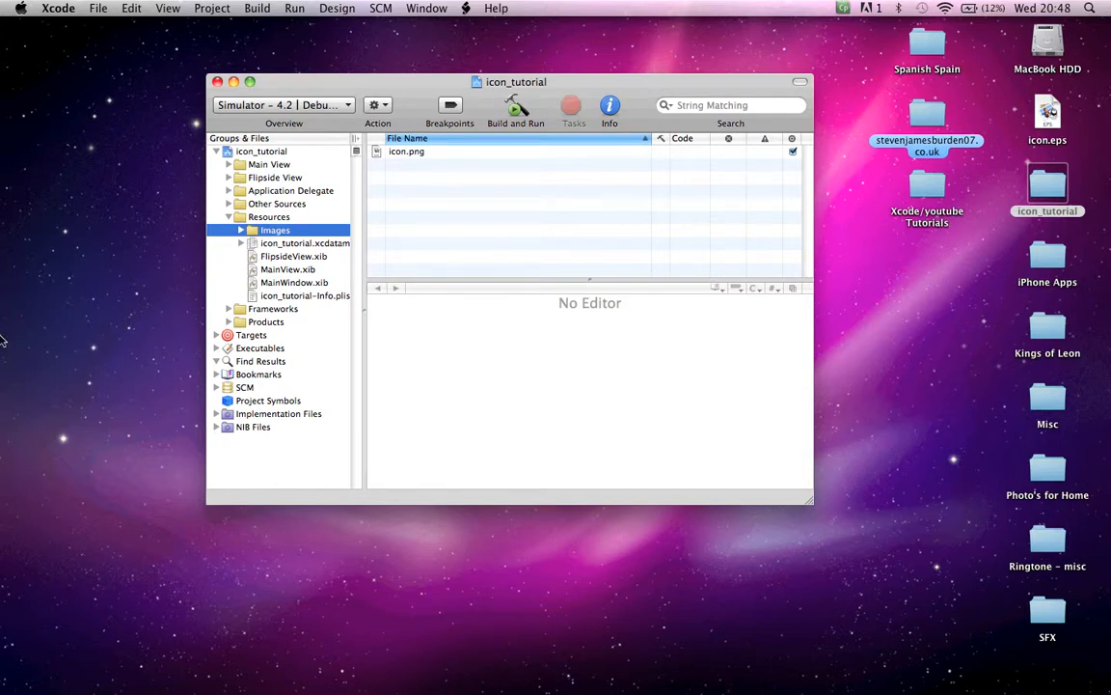
{"action": "mouse_move", "coordinate": [54, 191]}
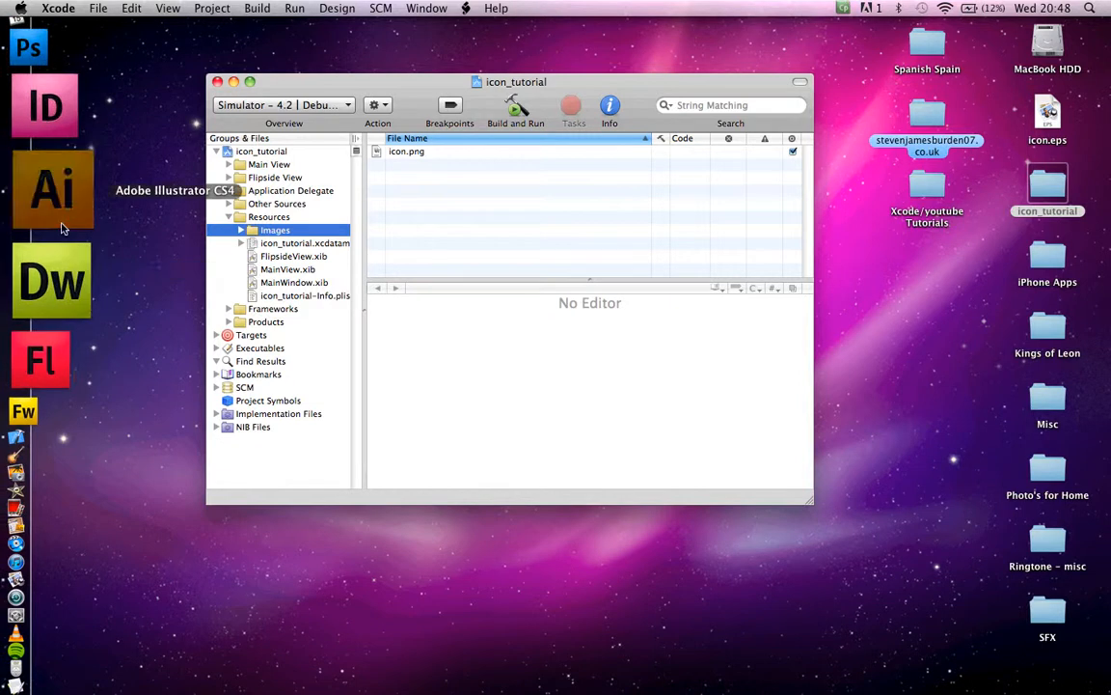
Step: Launch Illustrator and create a new A4 document named default
{"action": "left_click", "coordinate": [54, 191]}
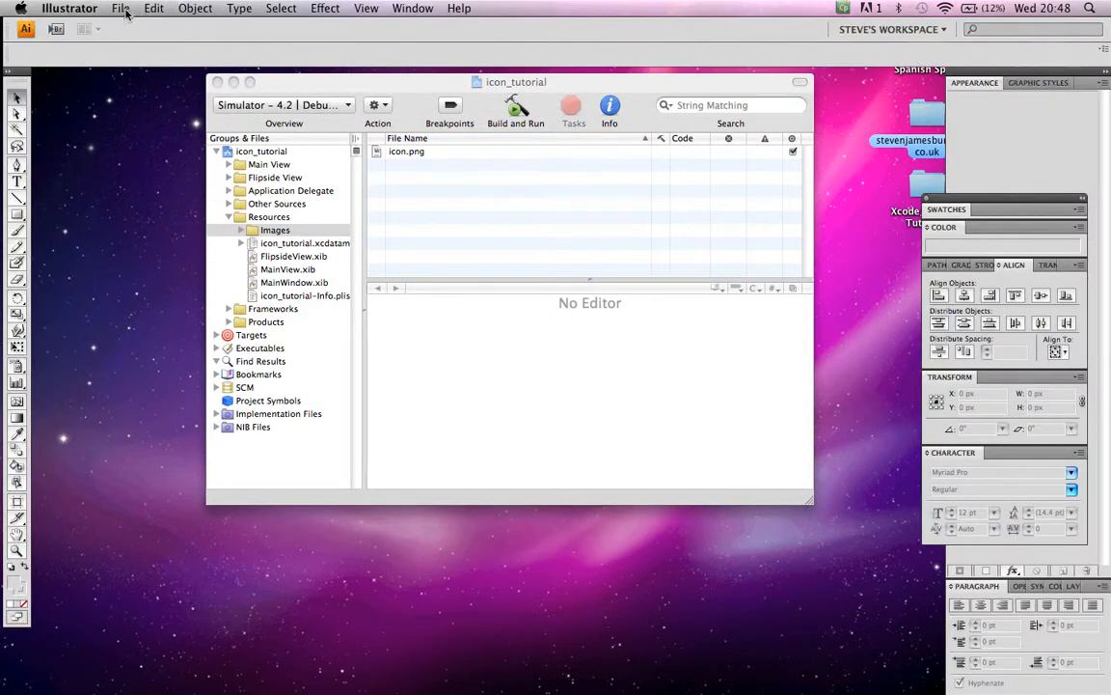
{"action": "left_click", "coordinate": [119, 7]}
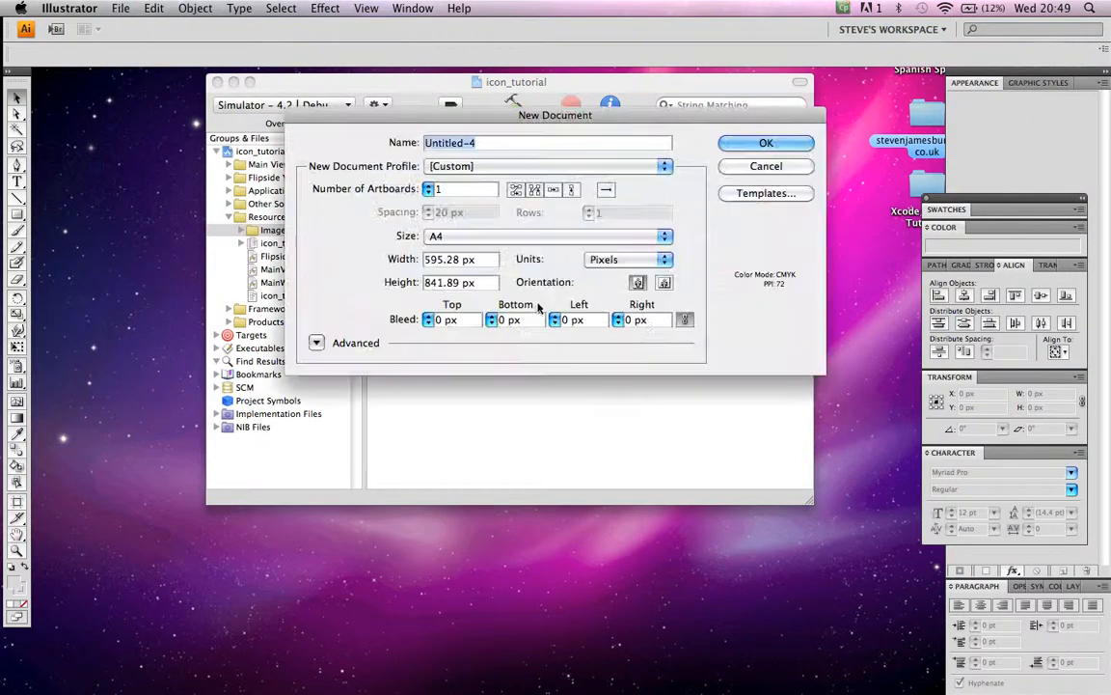
{"action": "left_click", "coordinate": [548, 143]}
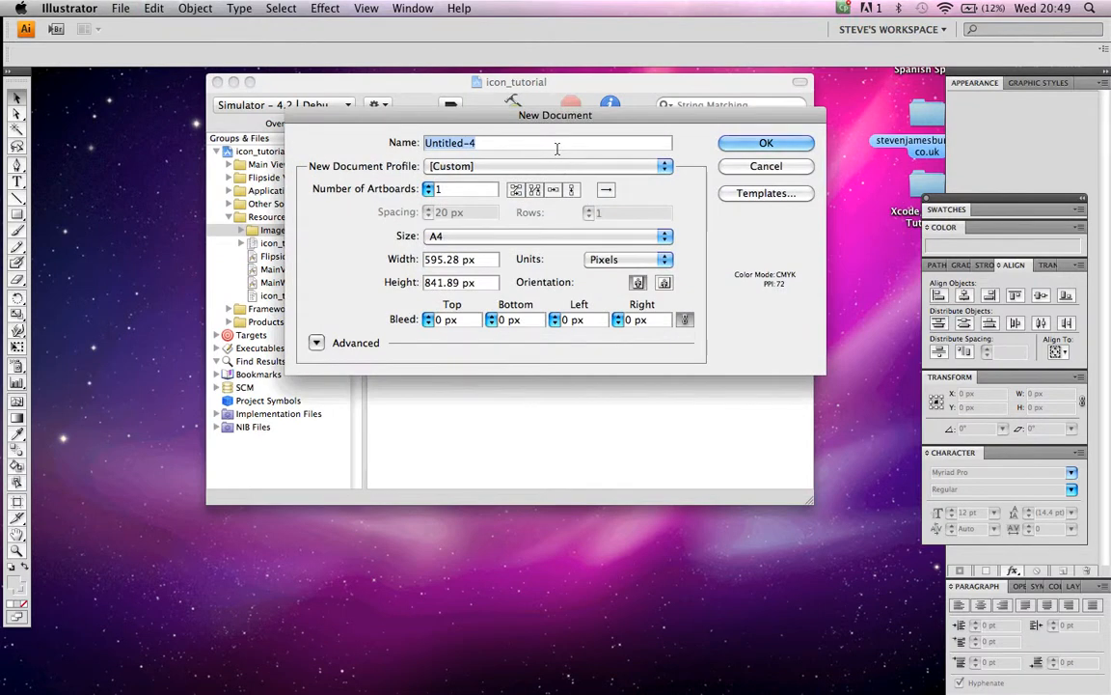
{"action": "type", "text": "default"}
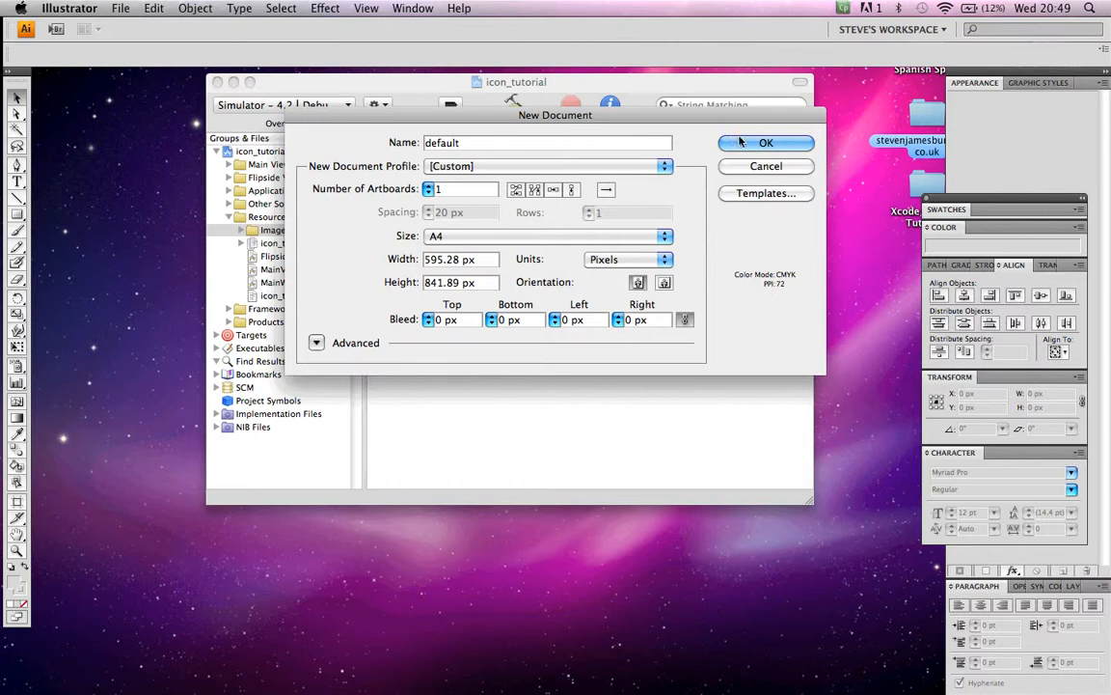
{"action": "left_click", "coordinate": [764, 142]}
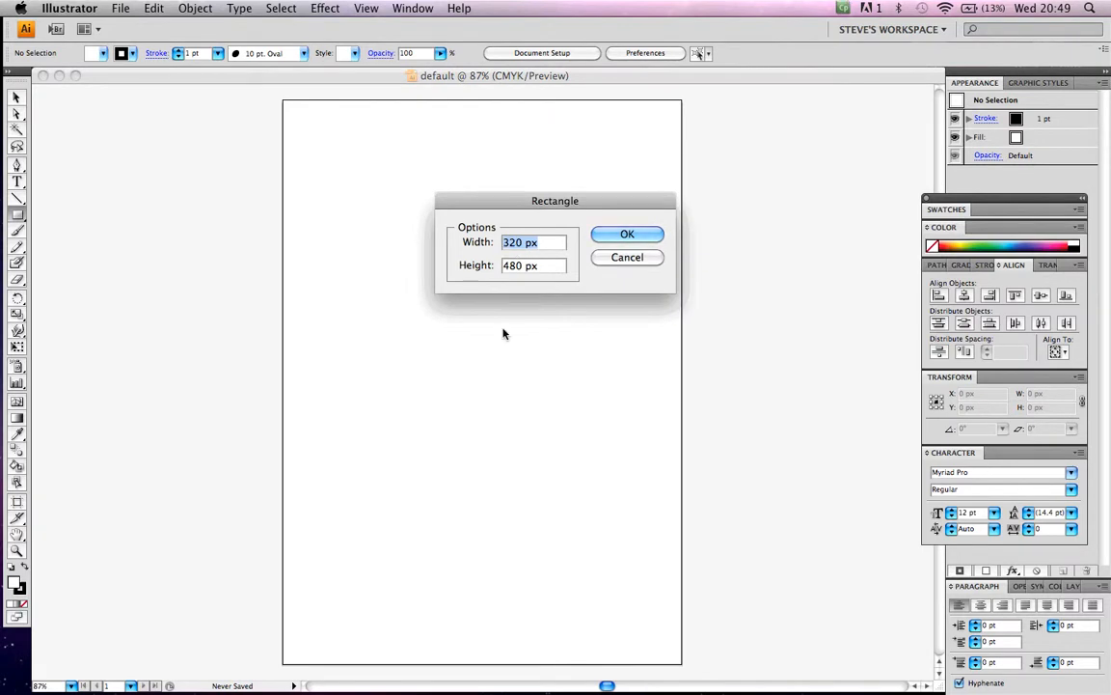
{"action": "mouse_move", "coordinate": [502, 312]}
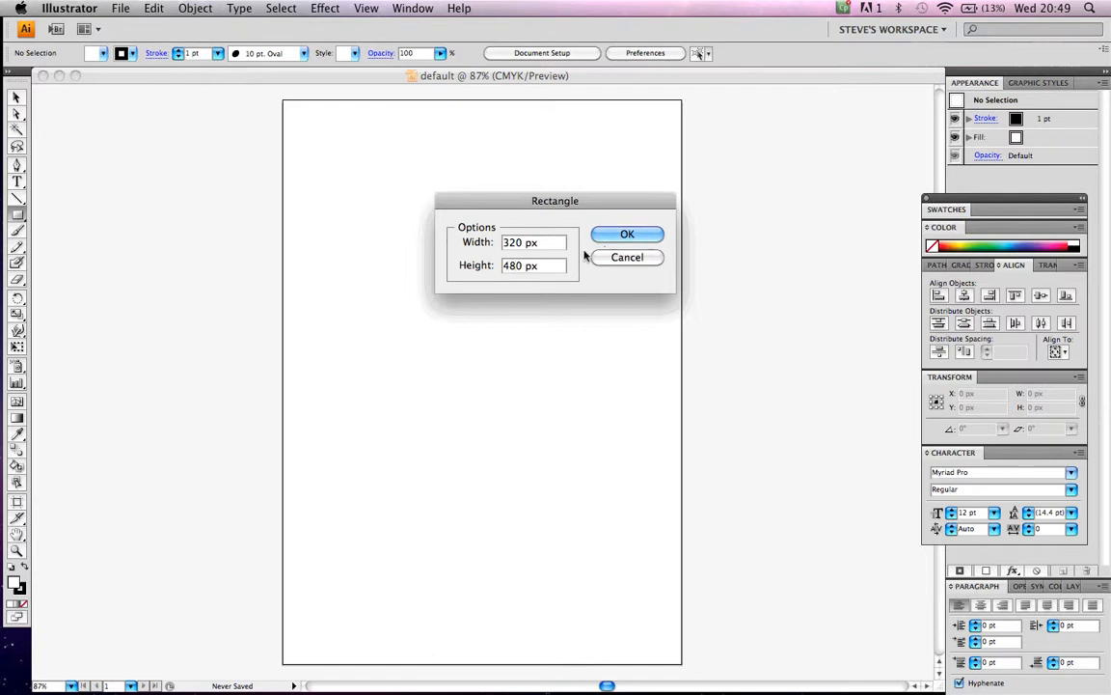
Step: Draw a 320 × 480 px rectangle and fill it with light blue
{"action": "left_click", "coordinate": [628, 234]}
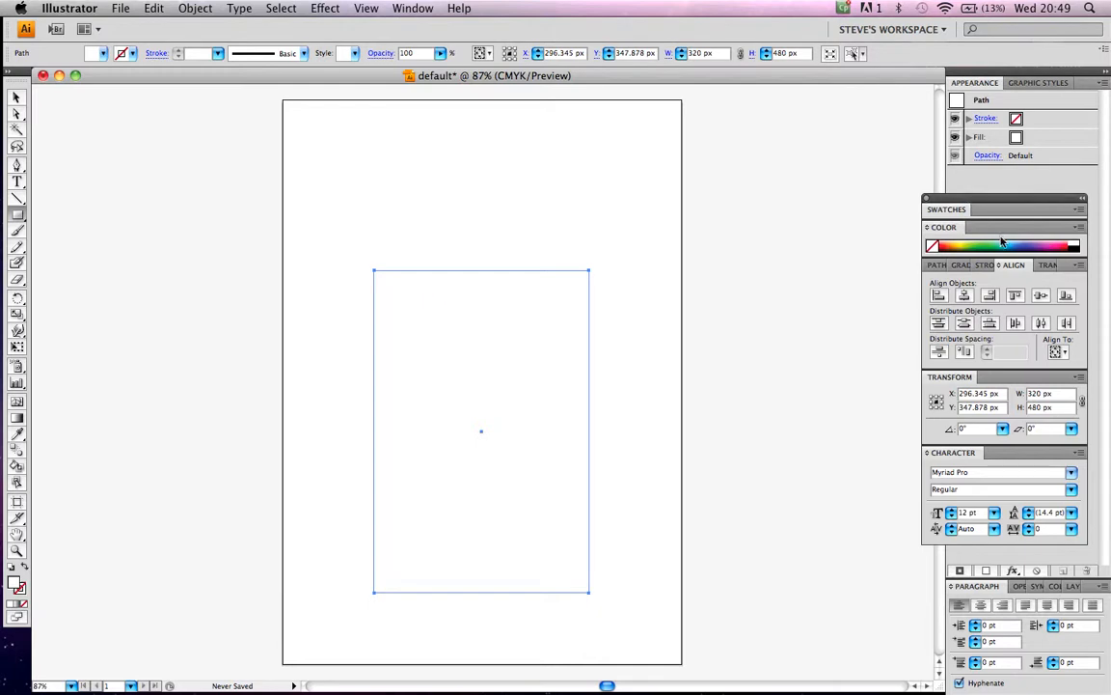
{"action": "left_click", "coordinate": [1015, 243]}
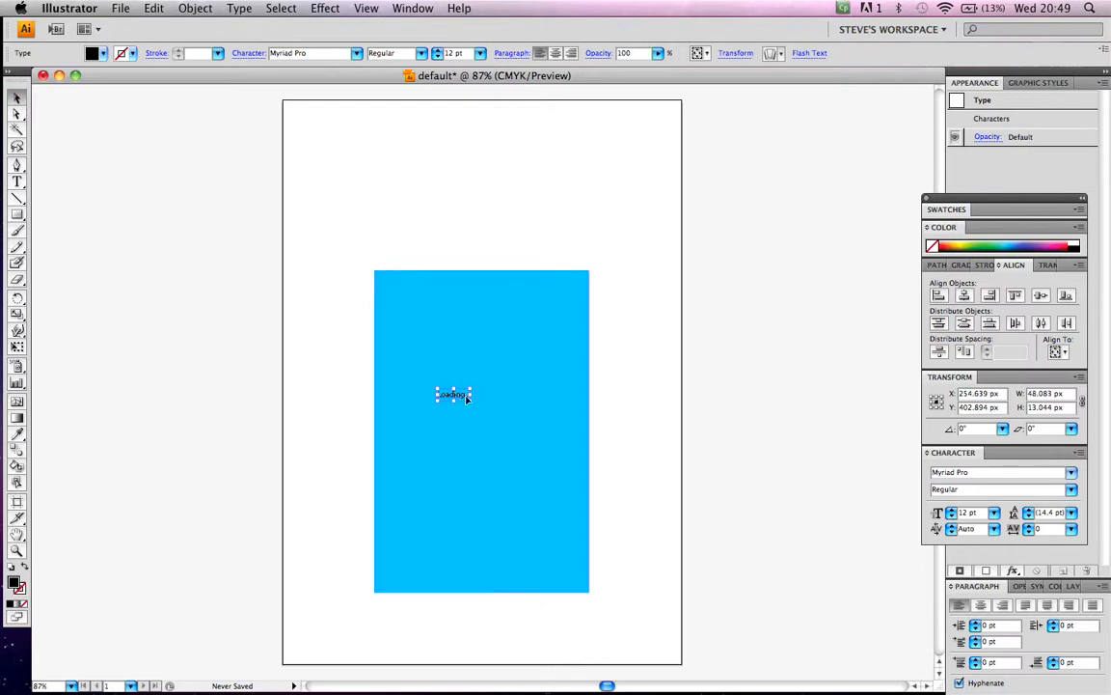
Step: Enlarge the Loading... text and centre it on the blue rectangle
{"action": "left_click_drag", "start_coordinate": [471, 395], "coordinate": [552, 463]}
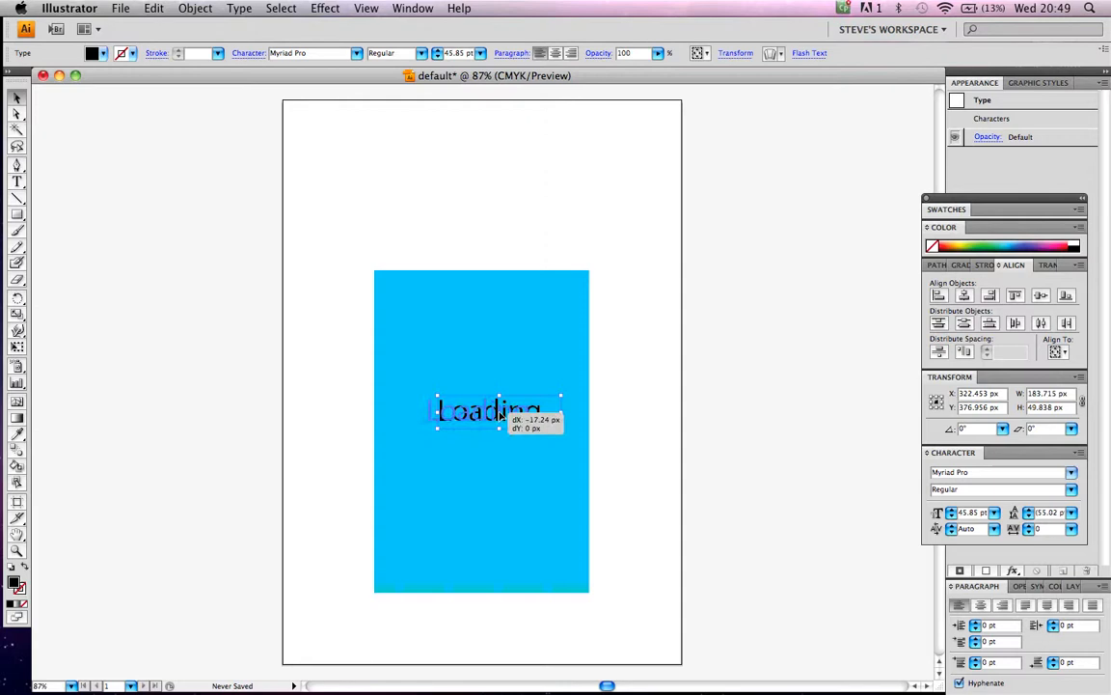
{"action": "left_click_drag", "start_coordinate": [502, 409], "coordinate": [487, 409]}
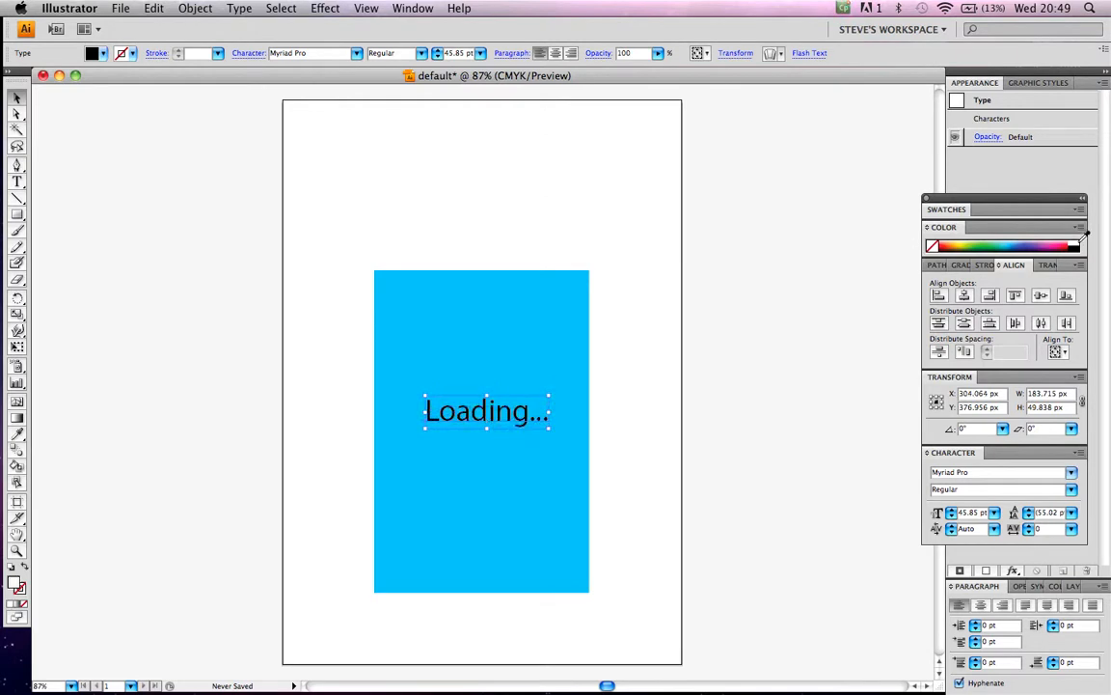
{"action": "left_click", "coordinate": [363, 222]}
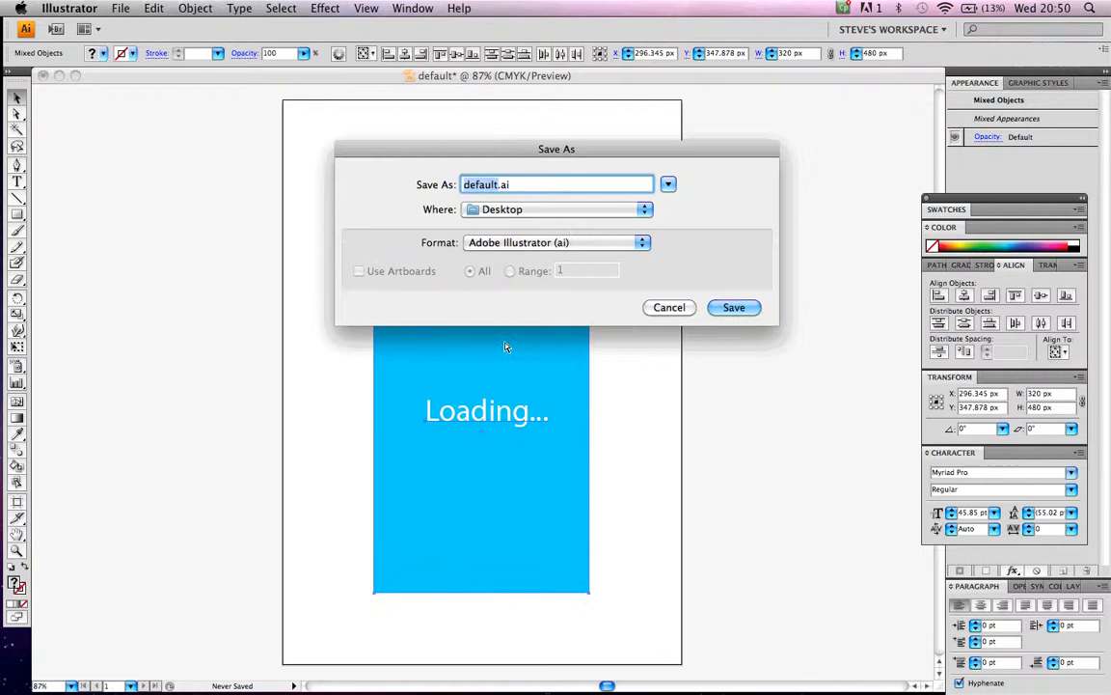
Step: Save the artwork as default.eps with Illustrator EPS format, accepting the EPS options
{"action": "left_click", "coordinate": [641, 244]}
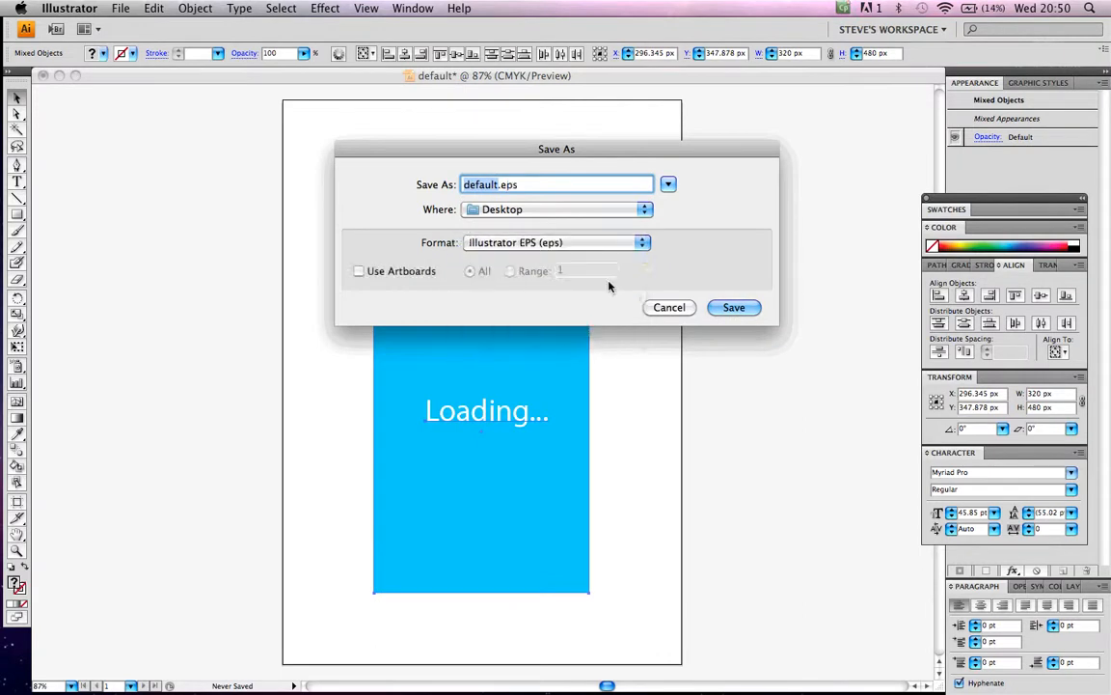
{"action": "left_click", "coordinate": [733, 307]}
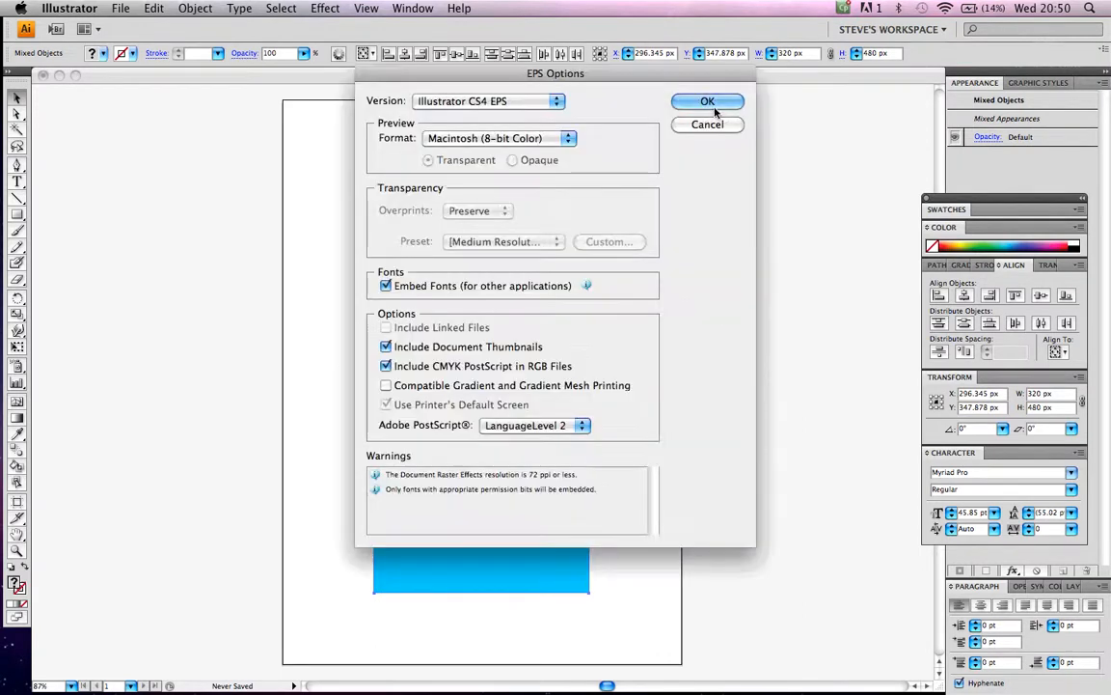
{"action": "left_click", "coordinate": [706, 100]}
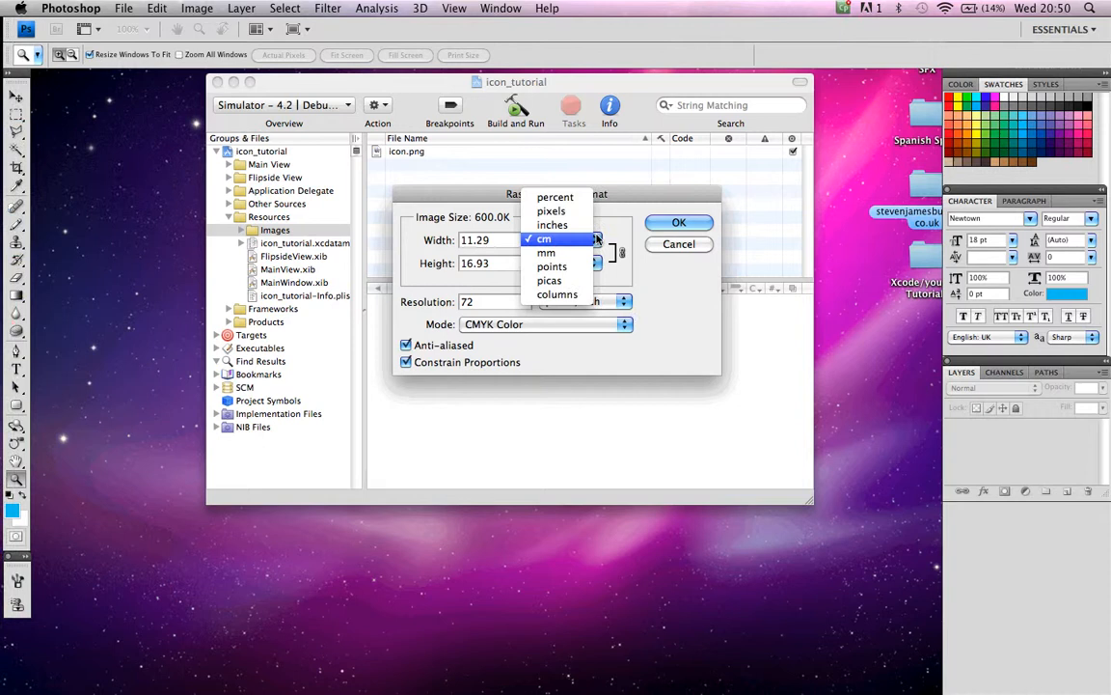
Step: Rasterize default.eps at 320 × 480 pixels in RGB Color mode
{"action": "left_click", "coordinate": [552, 233]}
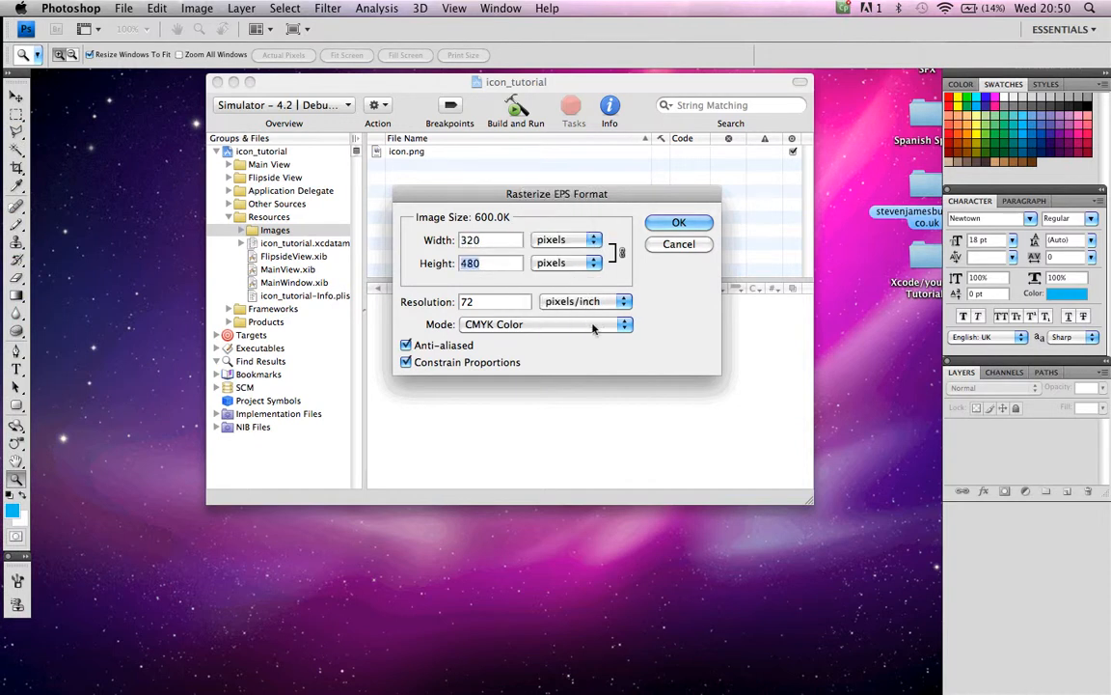
{"action": "left_click", "coordinate": [544, 324]}
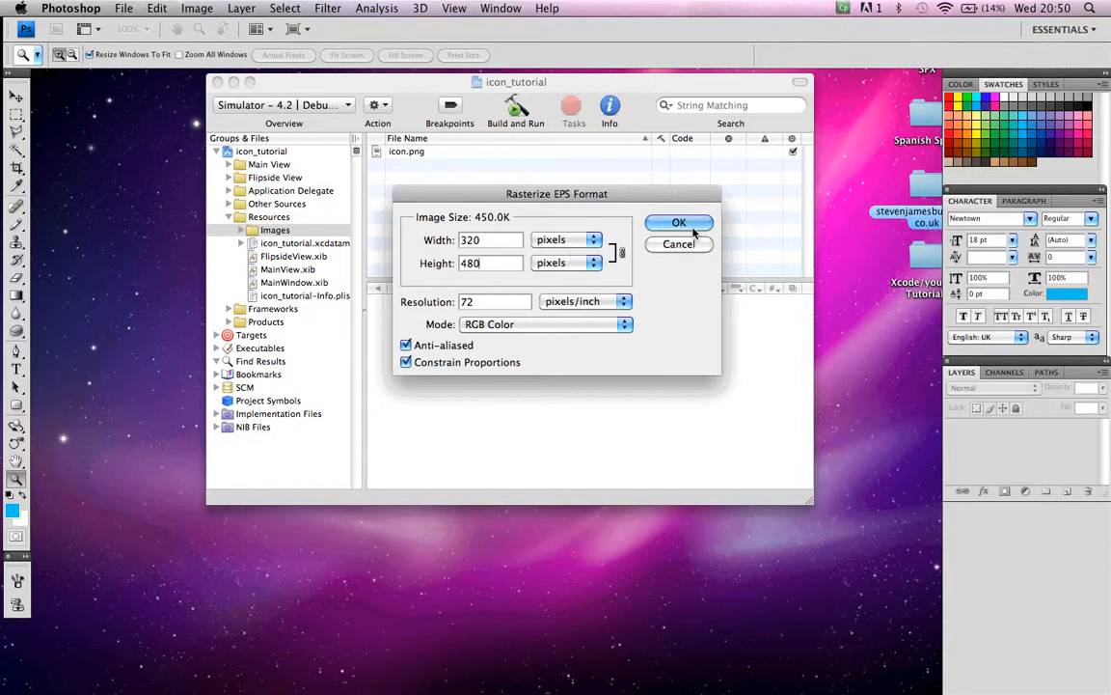
{"action": "left_click", "coordinate": [679, 222]}
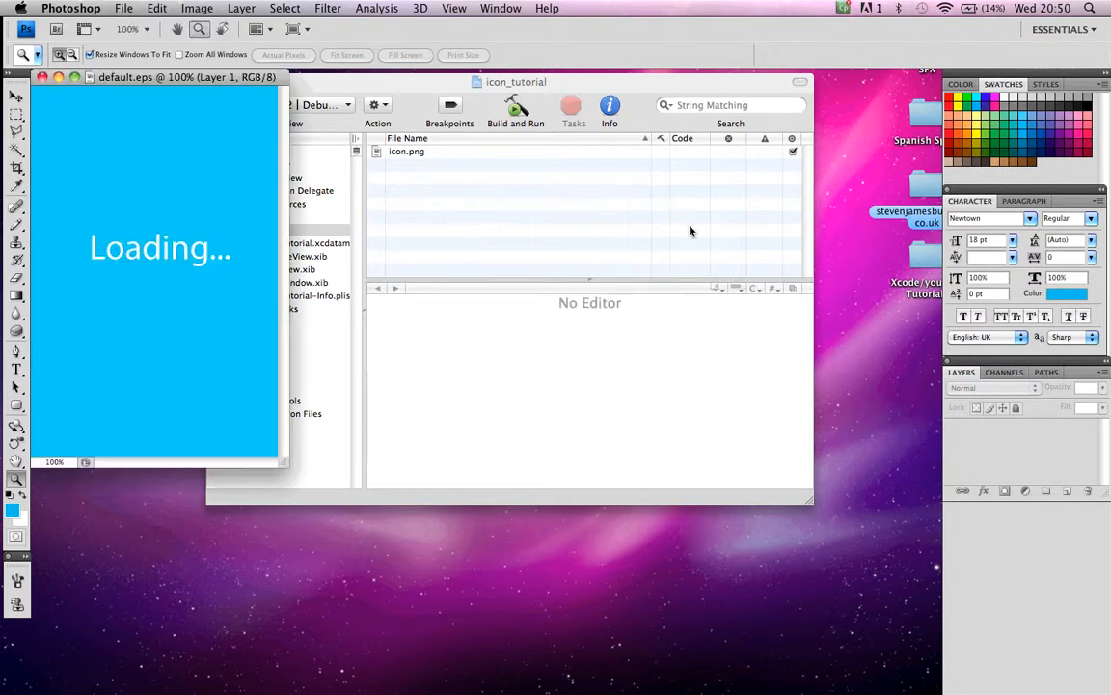
Step: Save the image as default.png on the Desktop, not as a copy
{"action": "left_click", "coordinate": [124, 8]}
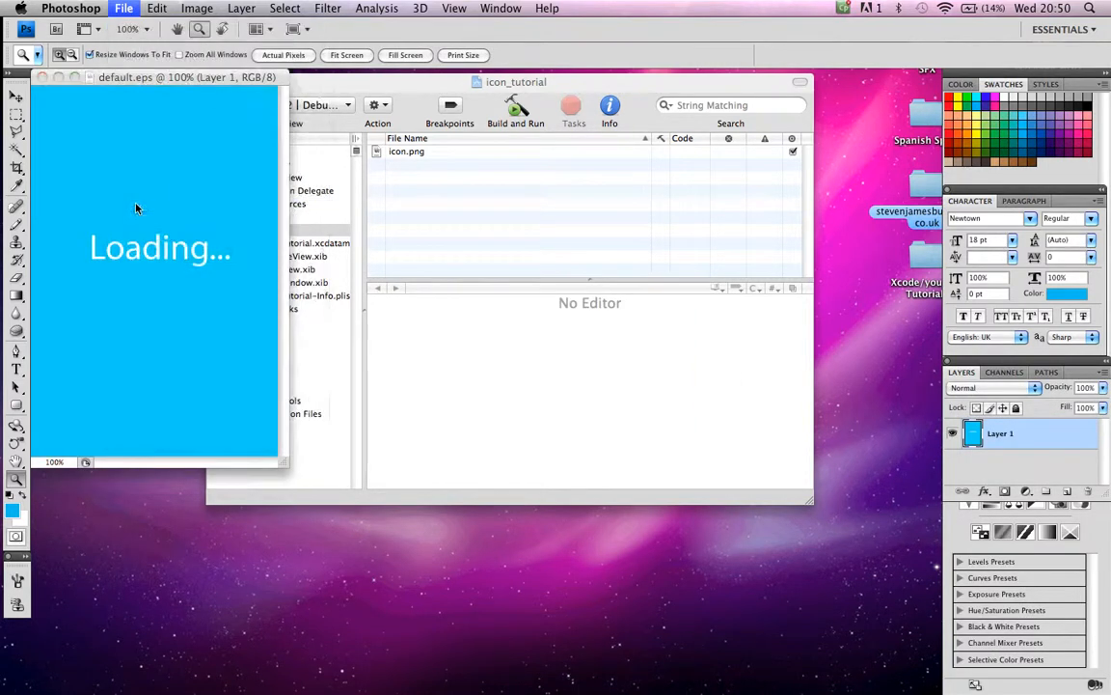
{"action": "left_click", "coordinate": [123, 8]}
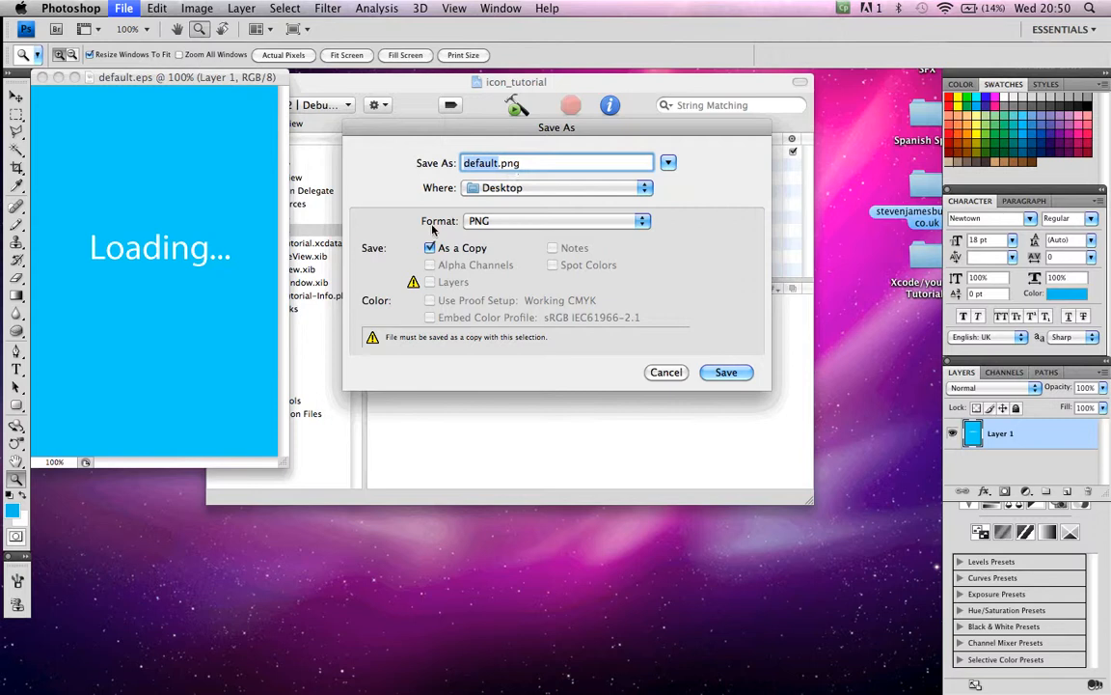
{"action": "left_click", "coordinate": [430, 247]}
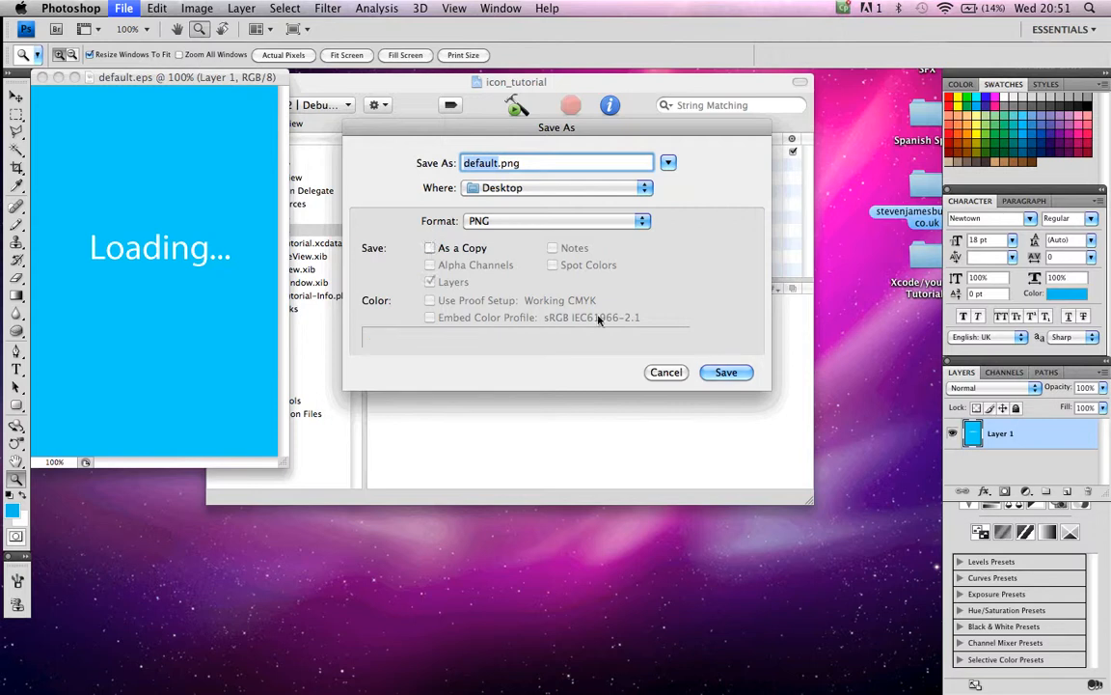
{"action": "left_click", "coordinate": [725, 370]}
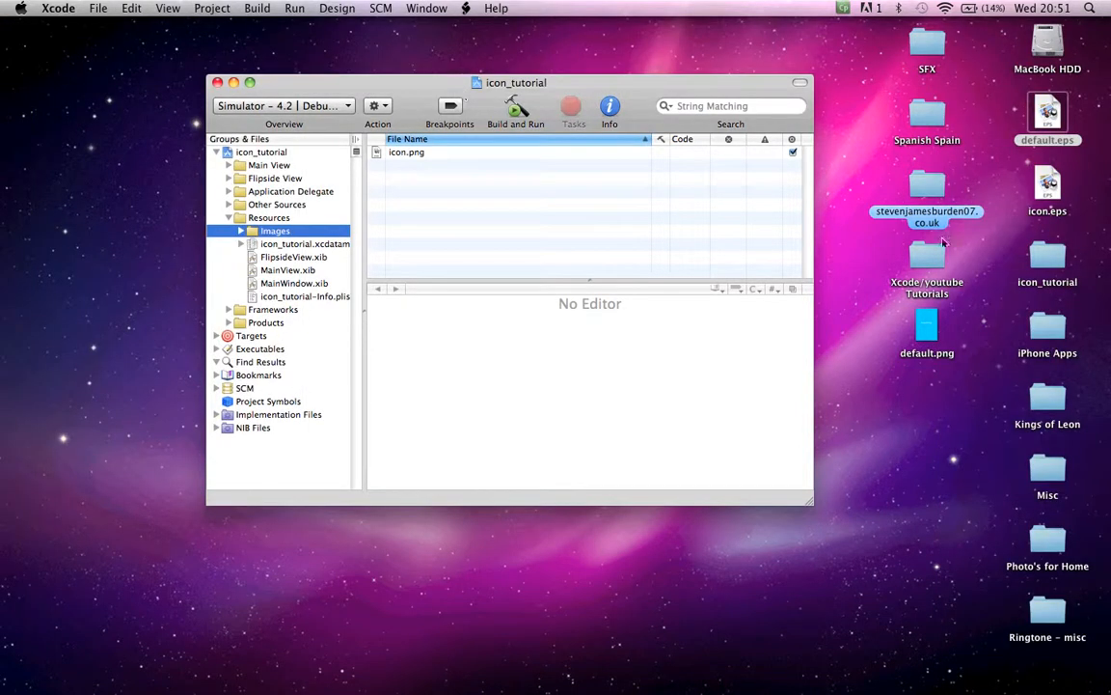
{"action": "mouse_move", "coordinate": [1044, 259]}
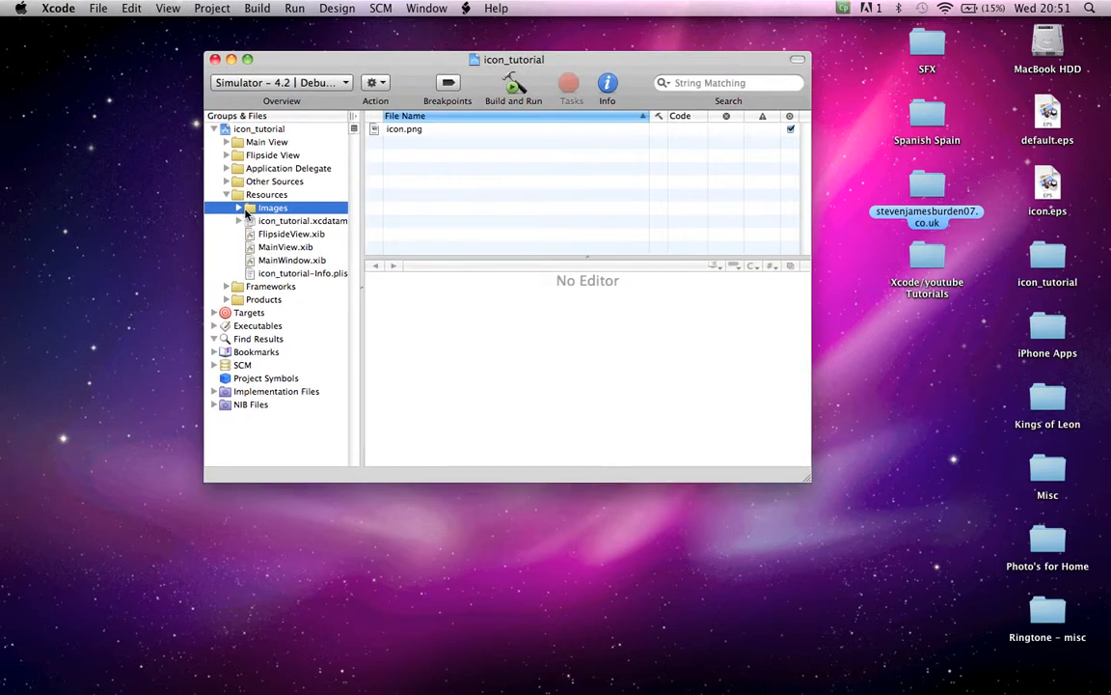
Step: Add existing file default.png from the icon_tutorial folder to the Images group and target
{"action": "right_click", "coordinate": [274, 208]}
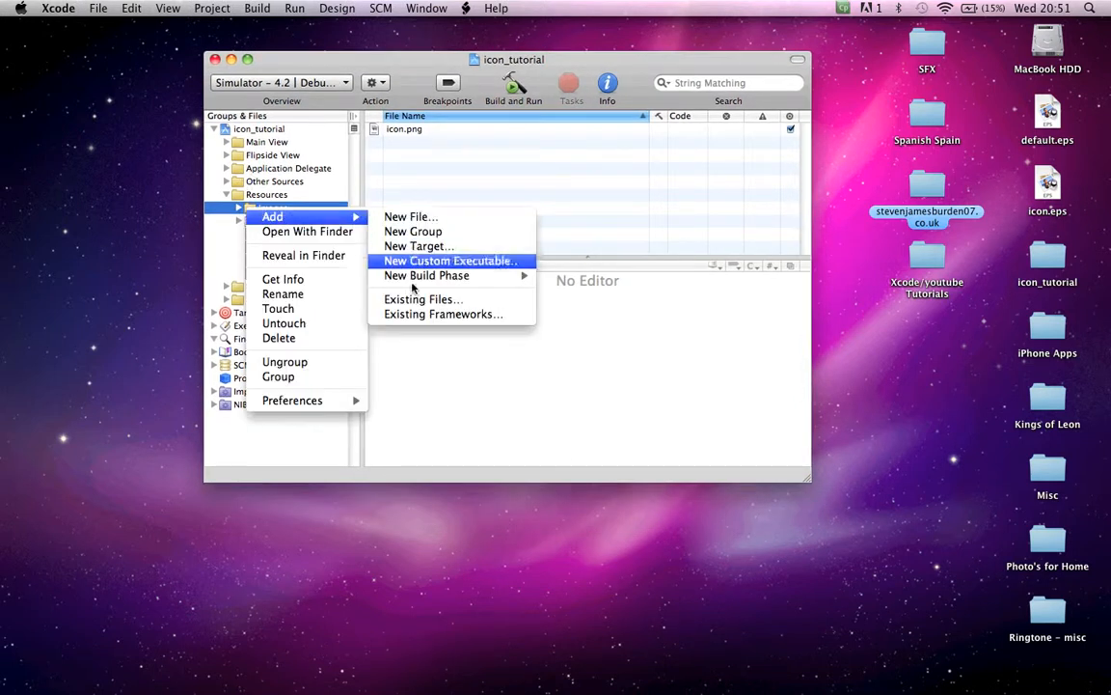
{"action": "left_click", "coordinate": [423, 299]}
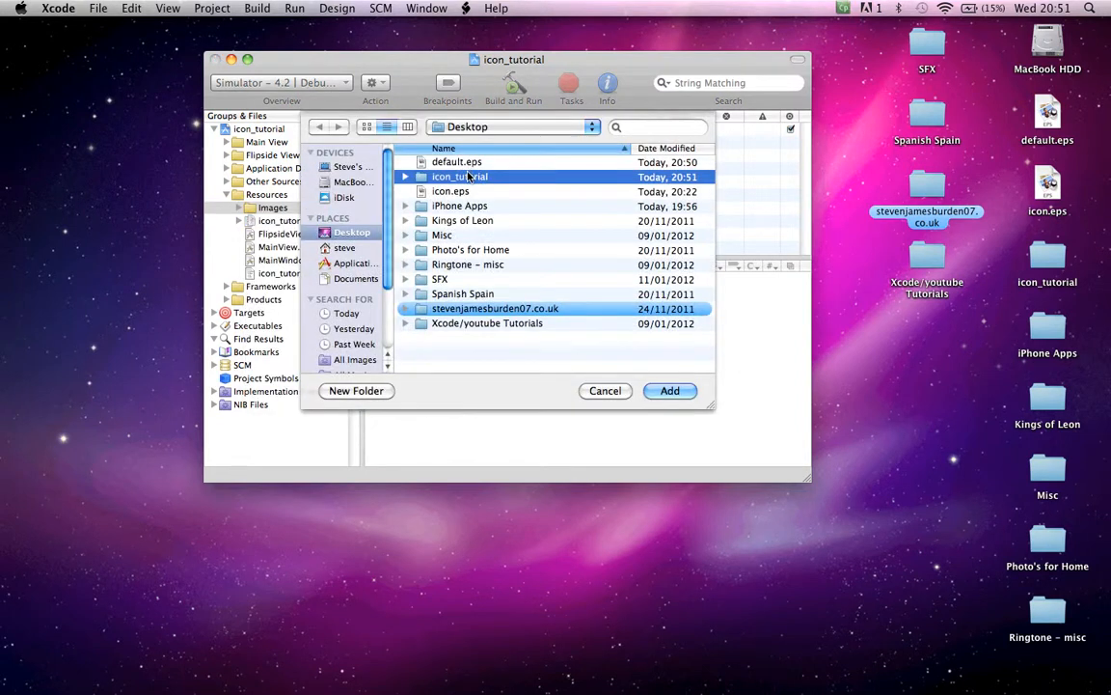
{"action": "double_click", "coordinate": [459, 177]}
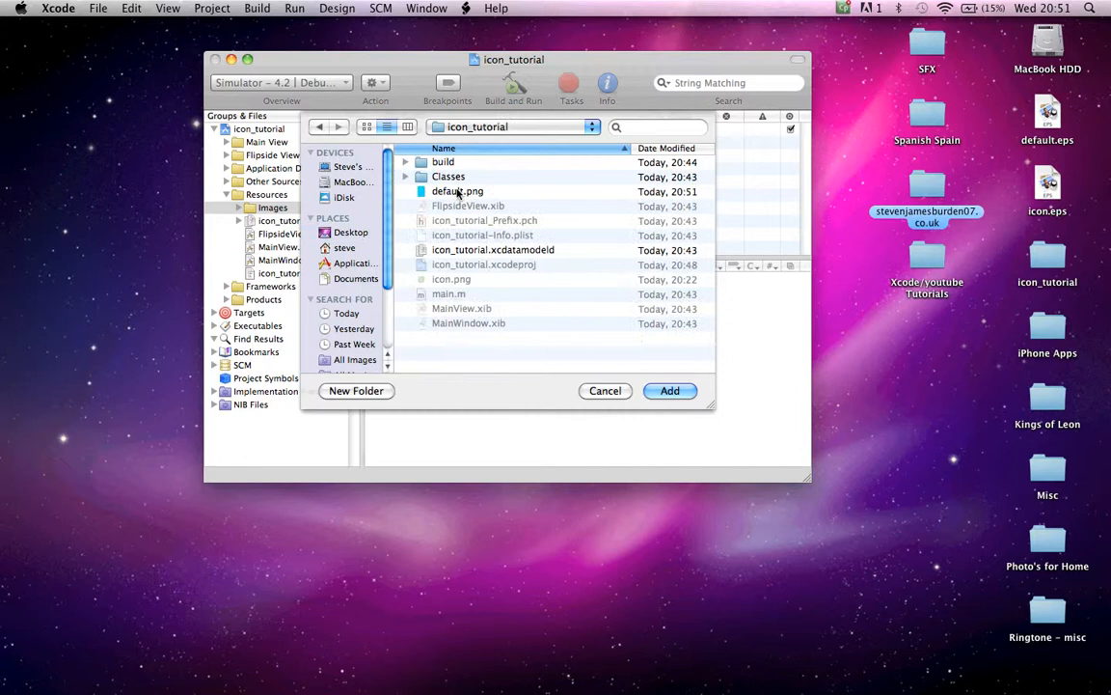
{"action": "left_click", "coordinate": [457, 191]}
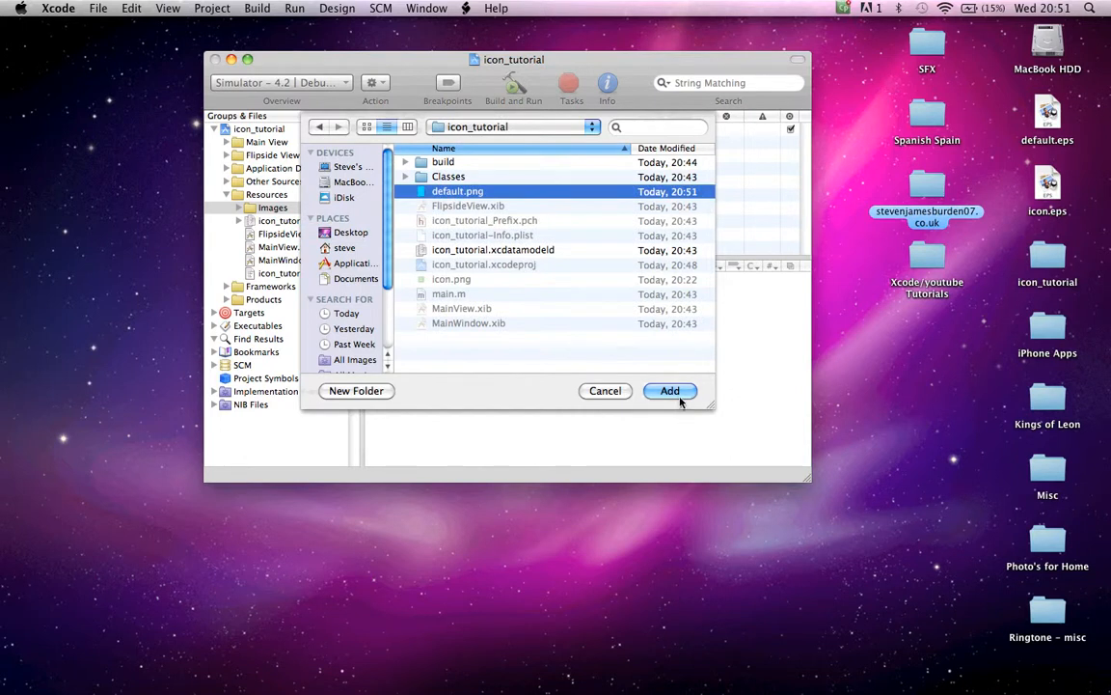
{"action": "left_click", "coordinate": [670, 390]}
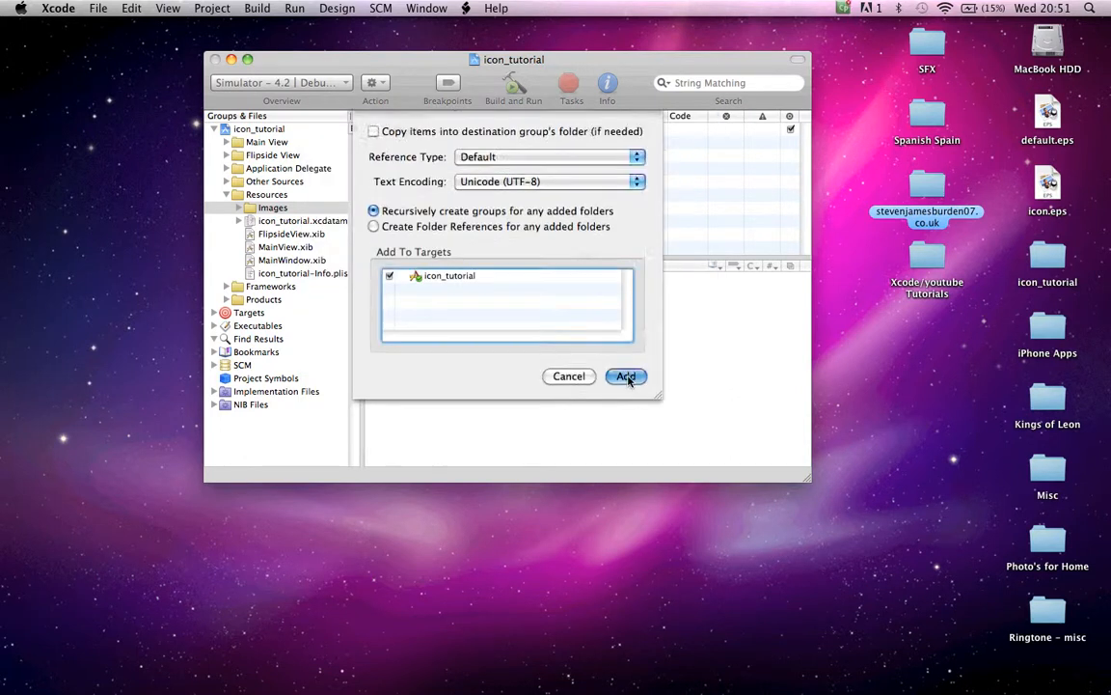
{"action": "left_click", "coordinate": [625, 376]}
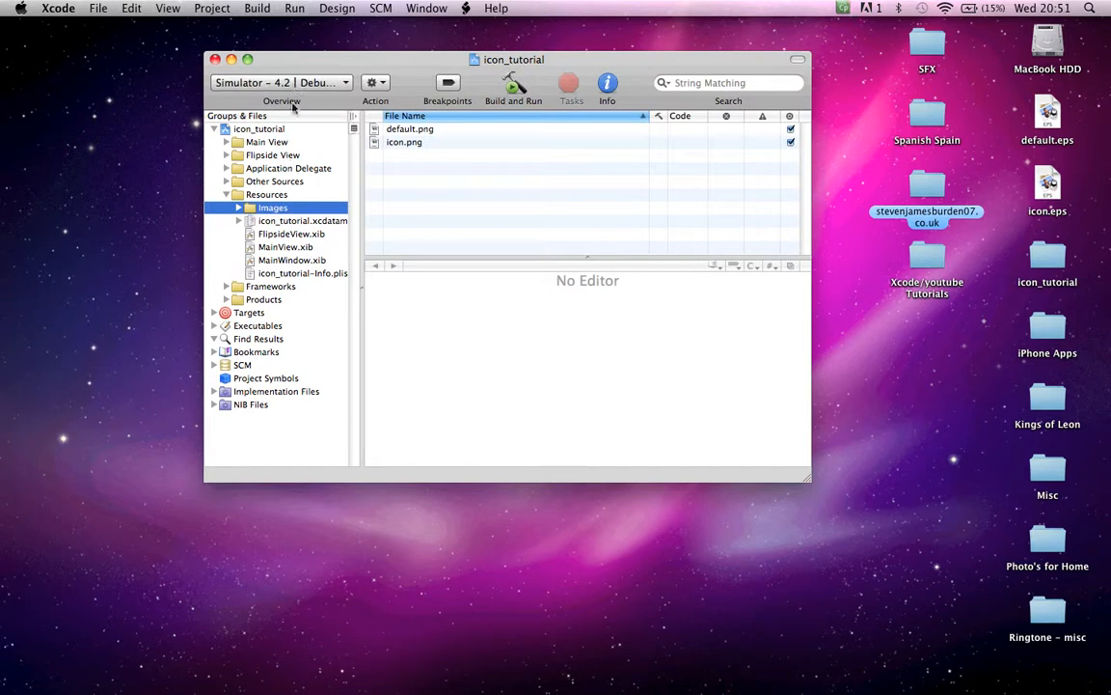
Step: Build and run the icon_tutorial app
{"action": "left_click", "coordinate": [513, 87]}
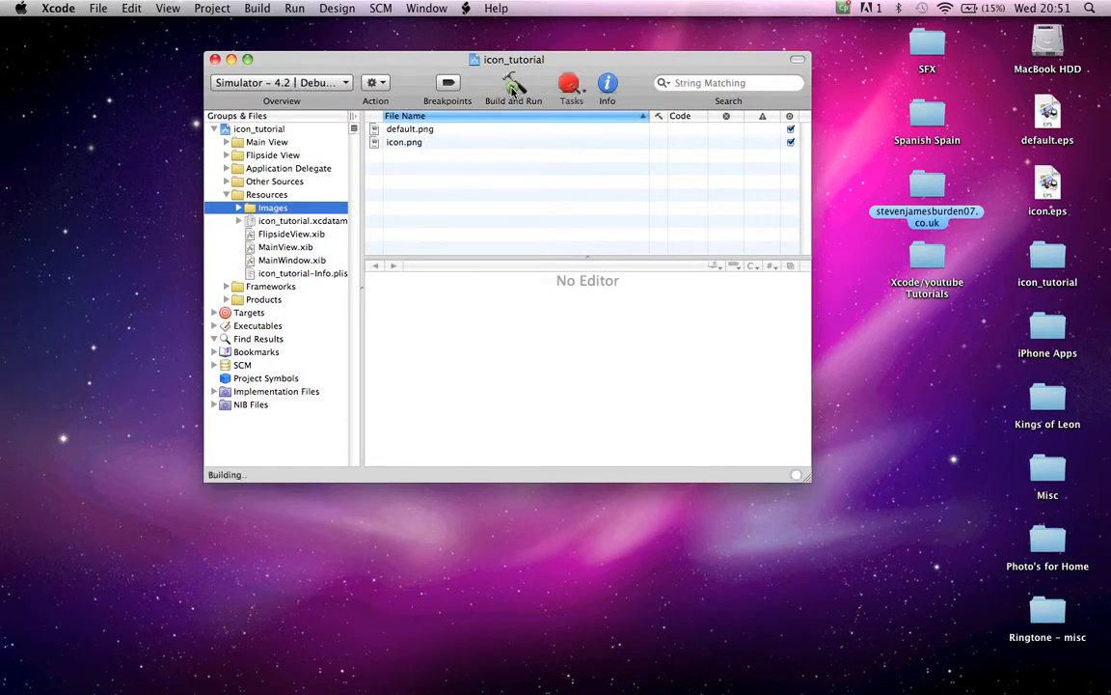
Step: Launch the other Simulator app to view its launch screen, return home, and open the iPhone Apps folder
{"action": "left_click", "coordinate": [514, 87]}
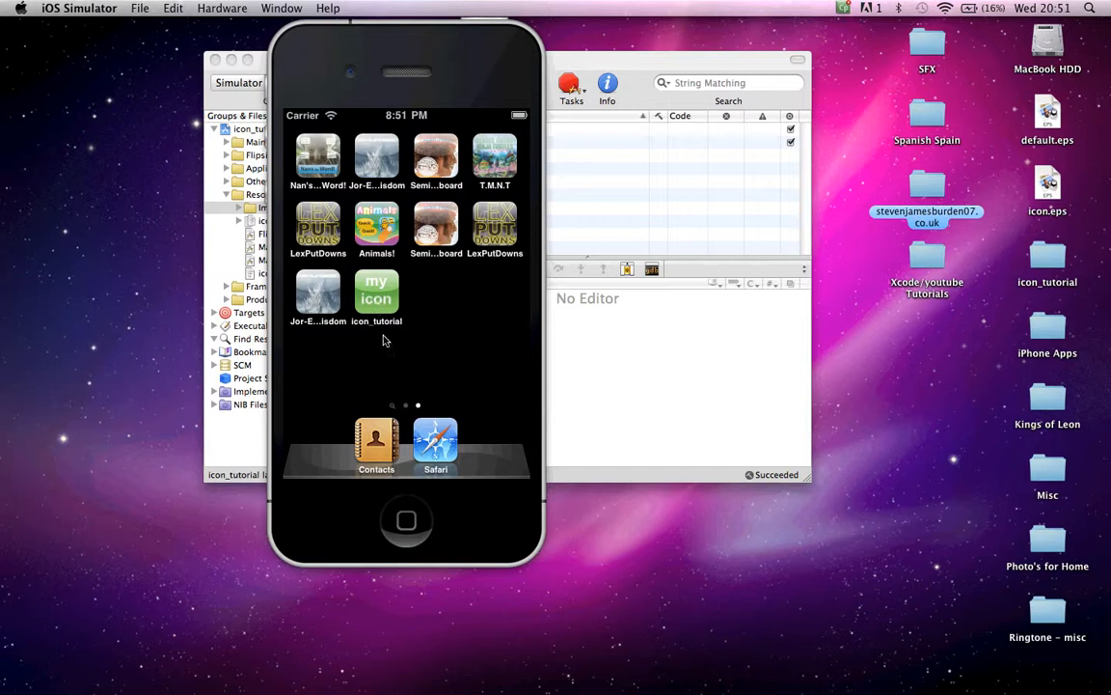
{"action": "mouse_move", "coordinate": [382, 297]}
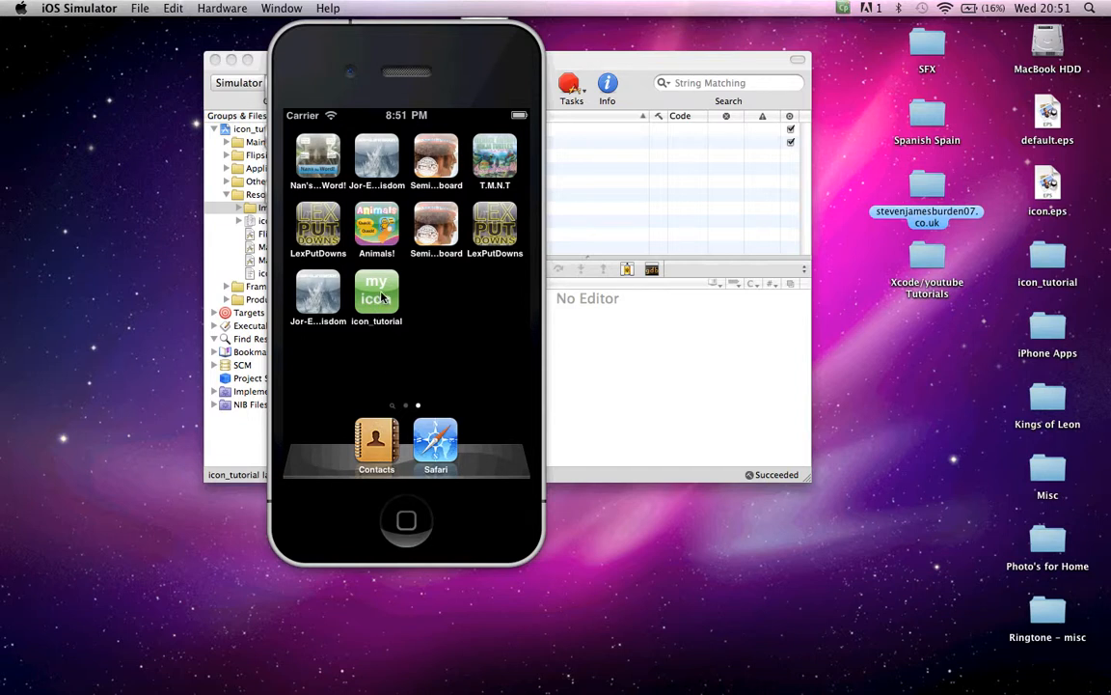
{"action": "left_click", "coordinate": [377, 291]}
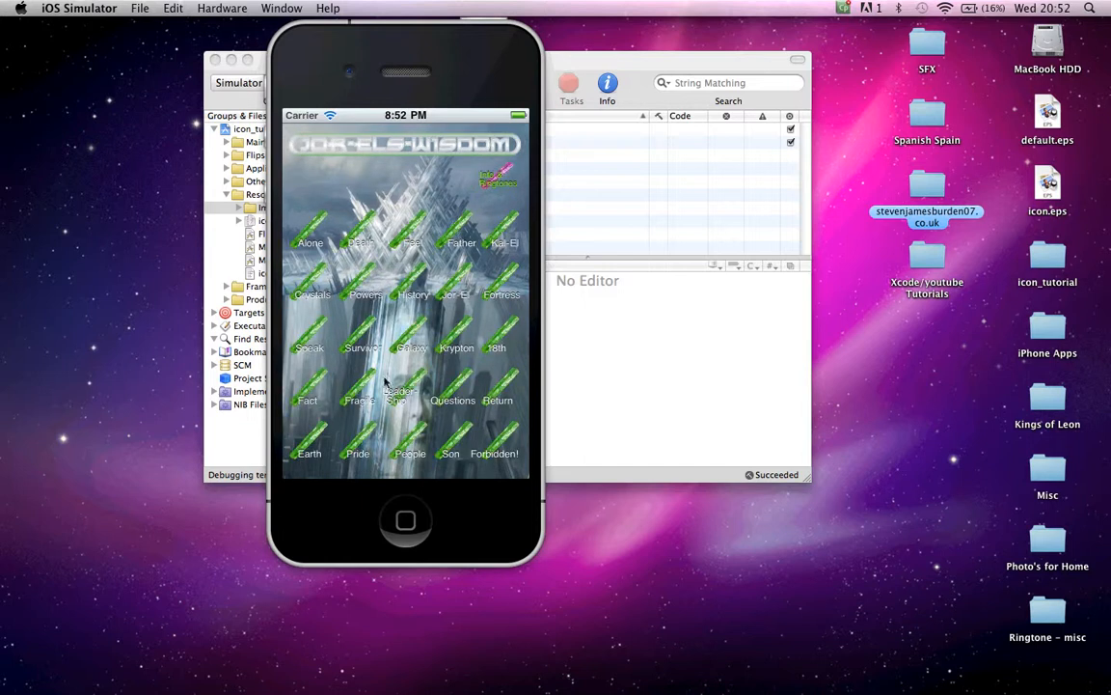
{"action": "left_click", "coordinate": [405, 521]}
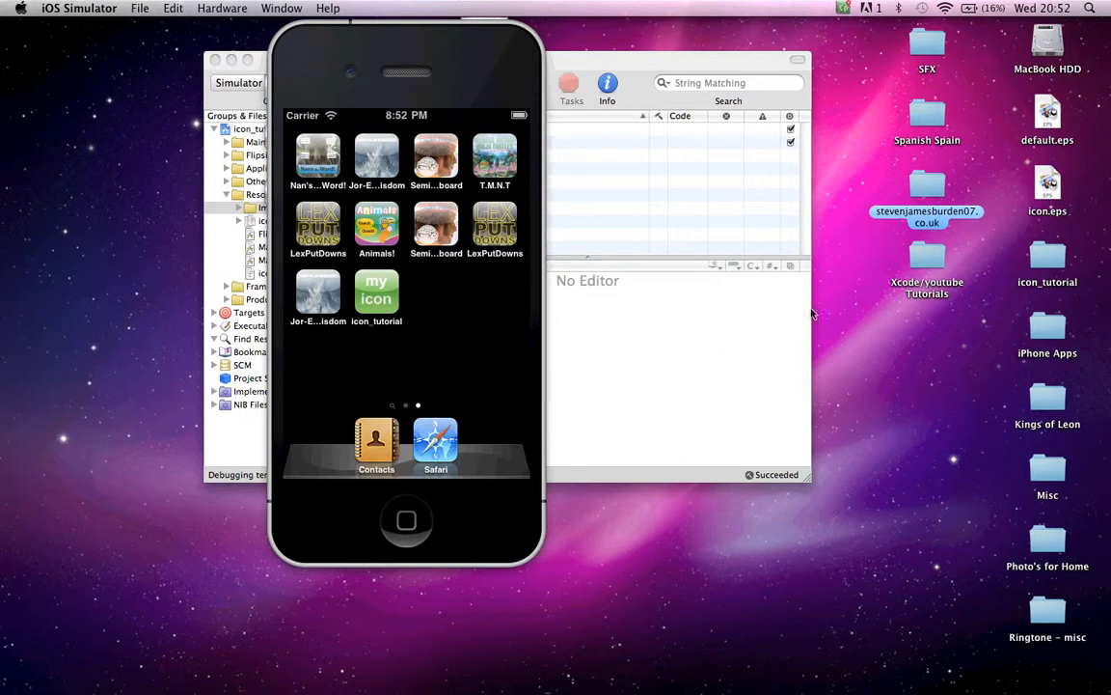
{"action": "double_click", "coordinate": [1047, 324]}
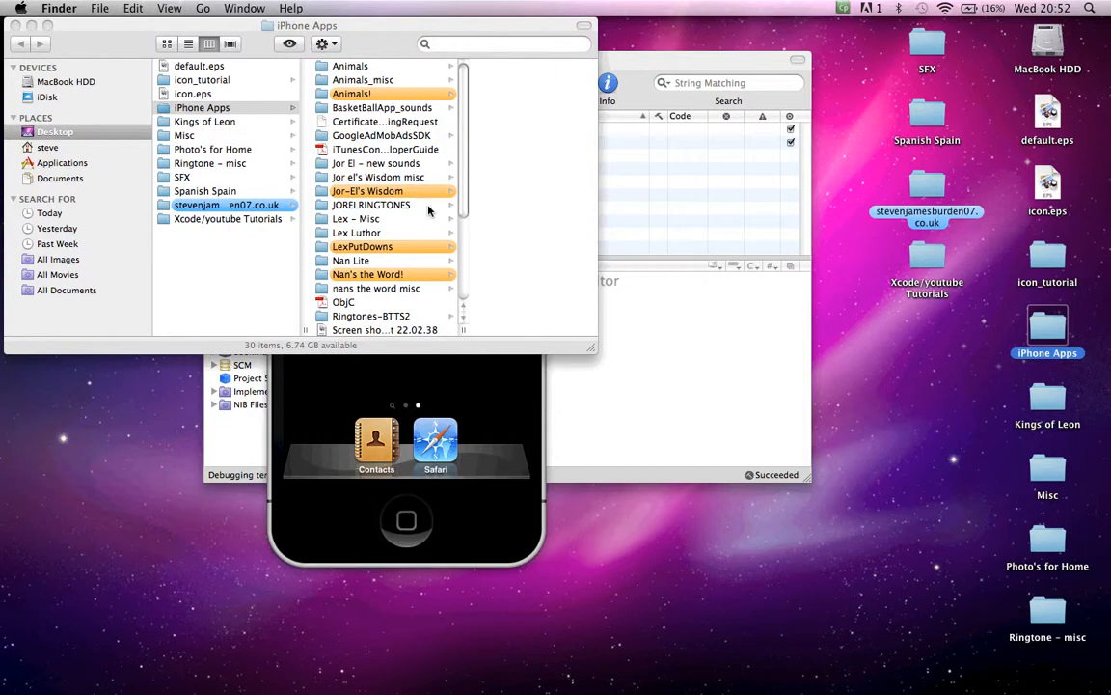
{"action": "mouse_move", "coordinate": [366, 220]}
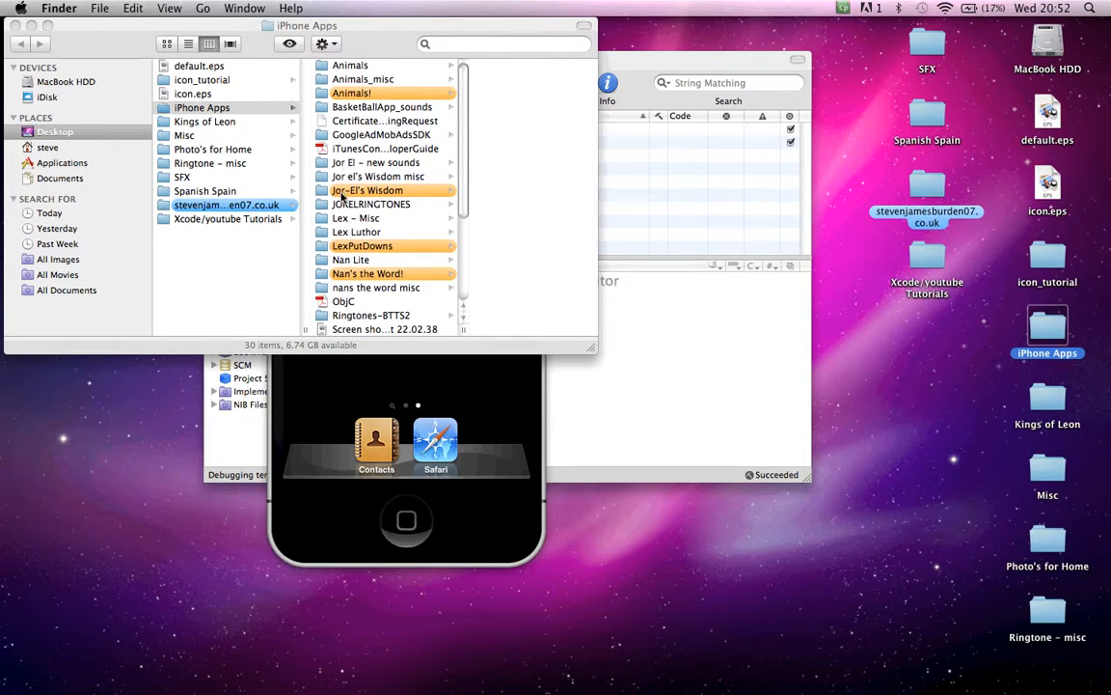
Step: Open the Jor-El's Wisdom project folder and browse its contents
{"action": "left_click", "coordinate": [366, 191]}
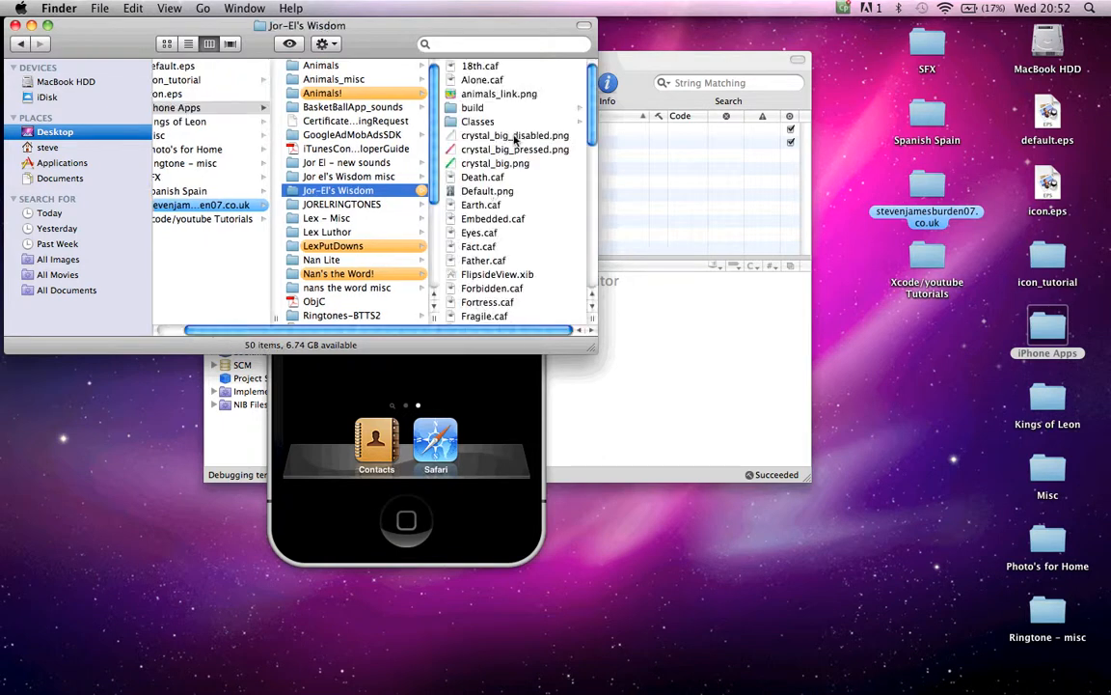
{"action": "scroll", "scroll_direction": "down", "scroll_amount": 3}
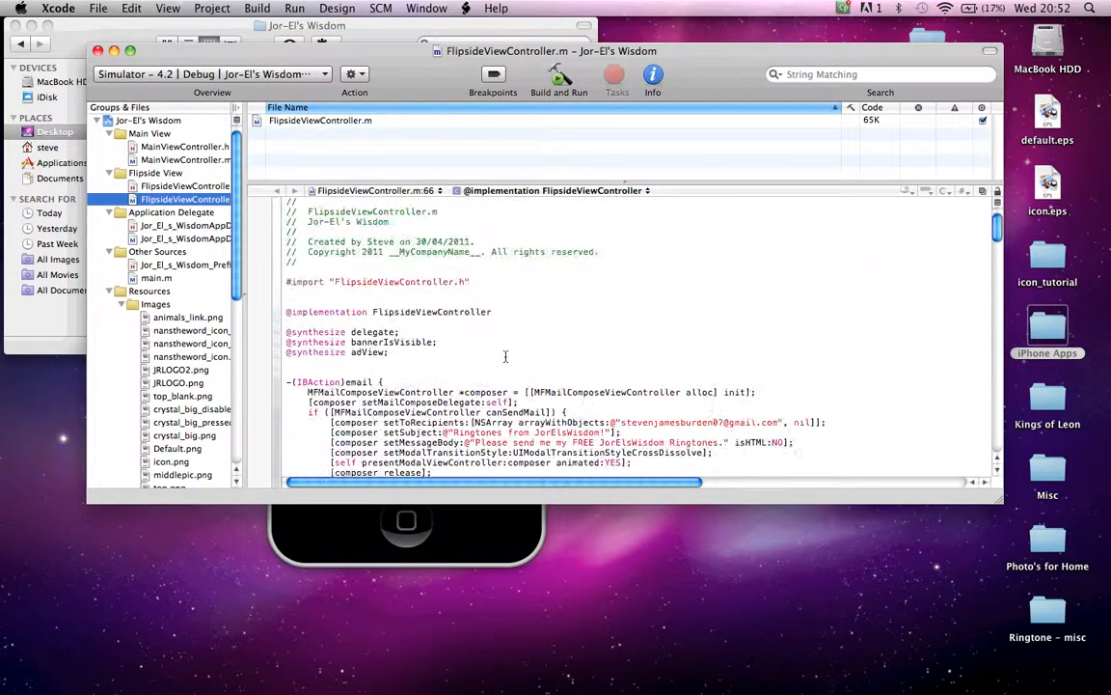
Step: Browse MainViewController.m and .h, then the app delegate down to its sleep(4) call
{"action": "left_click", "coordinate": [185, 158]}
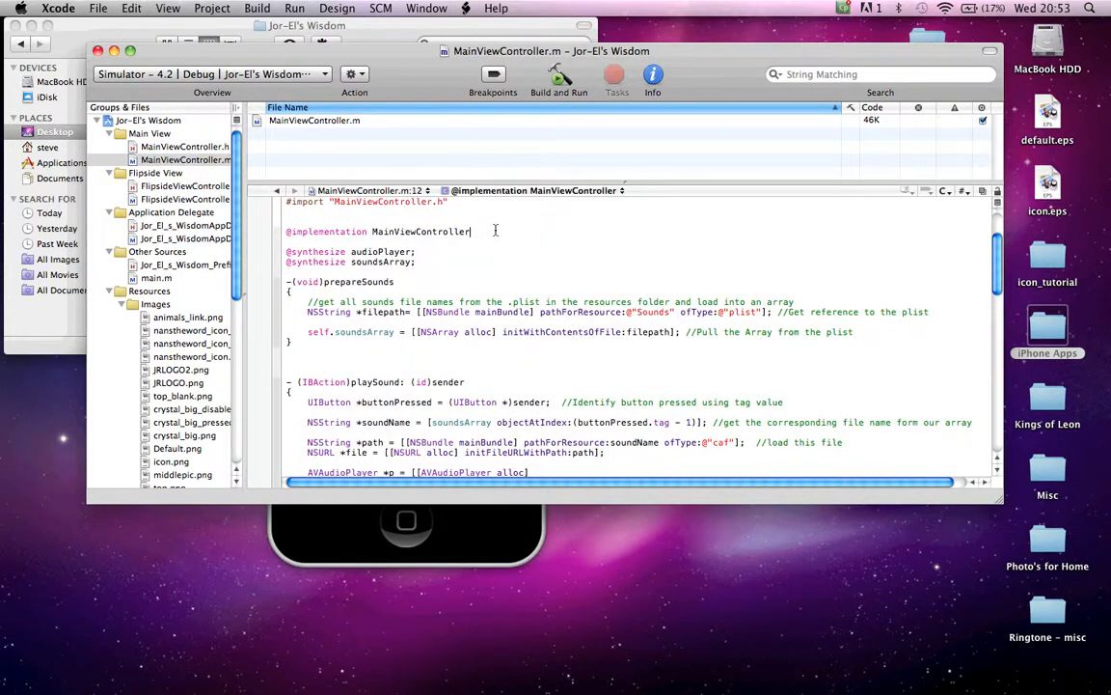
{"action": "scroll", "scroll_direction": "down", "scroll_amount": 3}
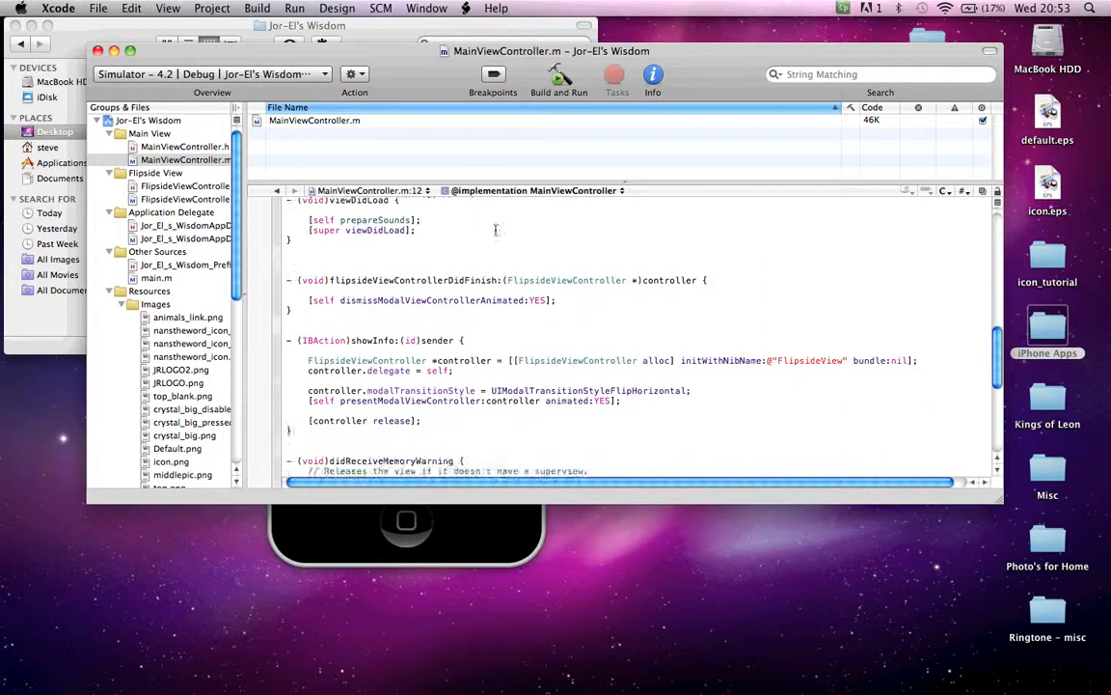
{"action": "scroll", "scroll_direction": "down", "scroll_amount": 3}
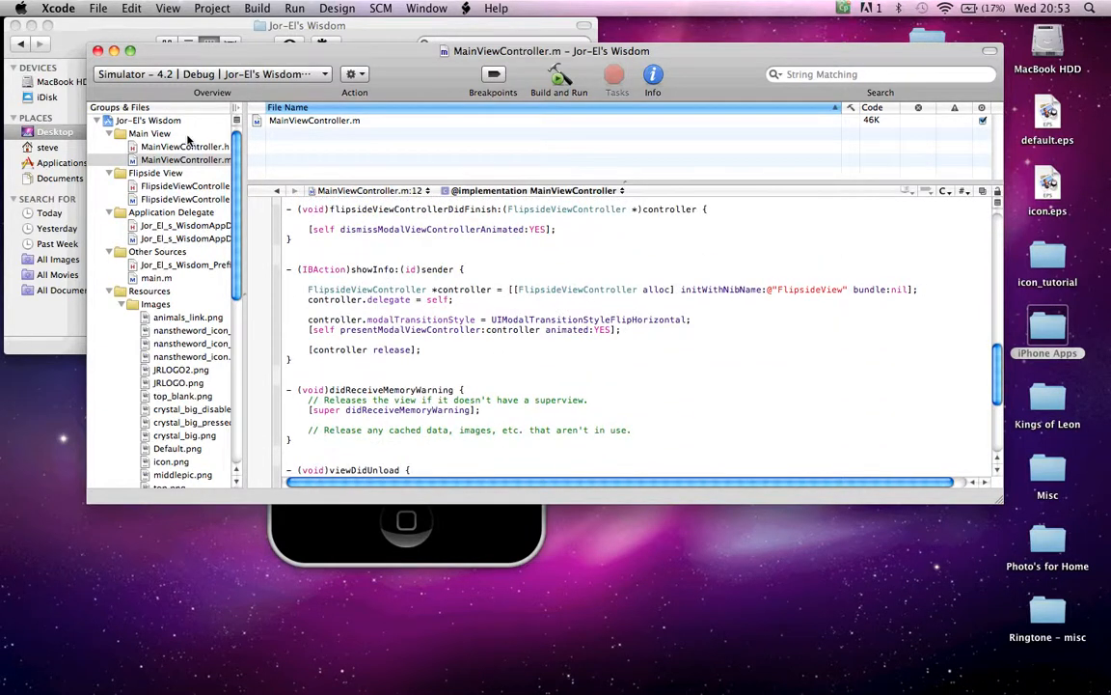
{"action": "left_click", "coordinate": [185, 147]}
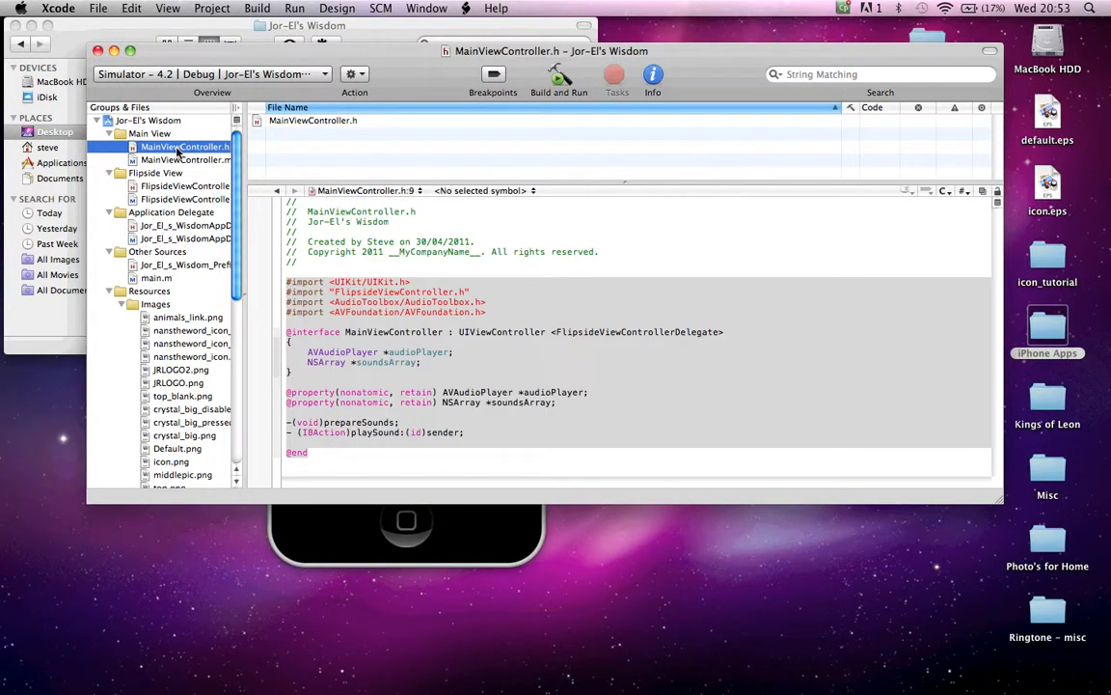
{"action": "left_click", "coordinate": [185, 224]}
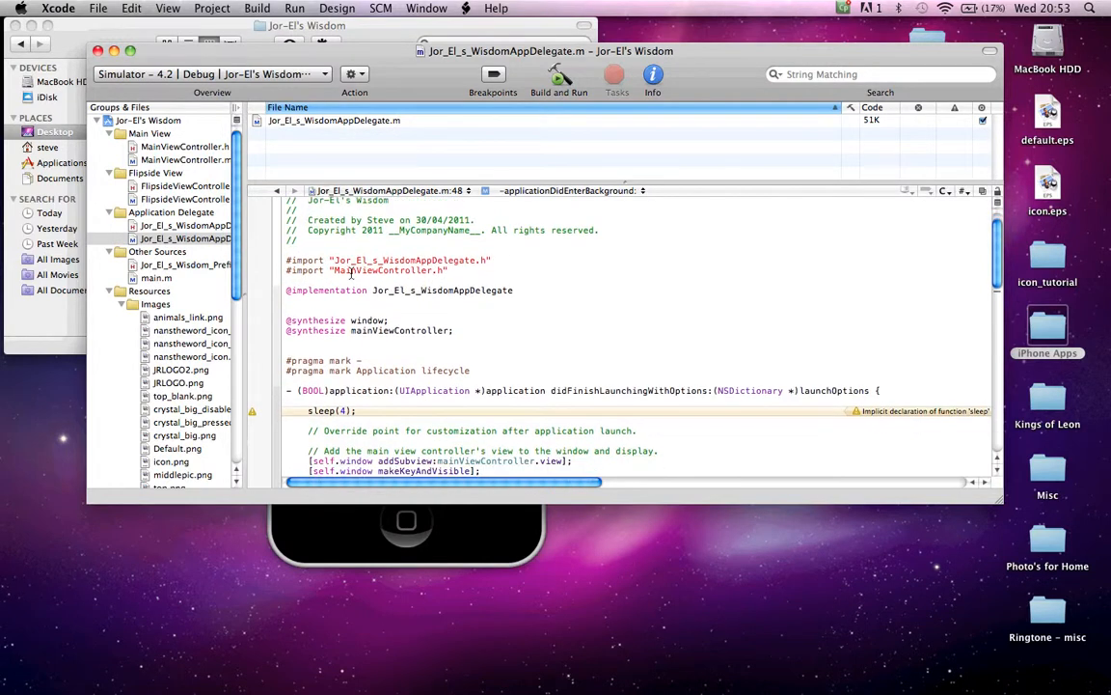
{"action": "scroll", "scroll_direction": "down", "scroll_amount": 3}
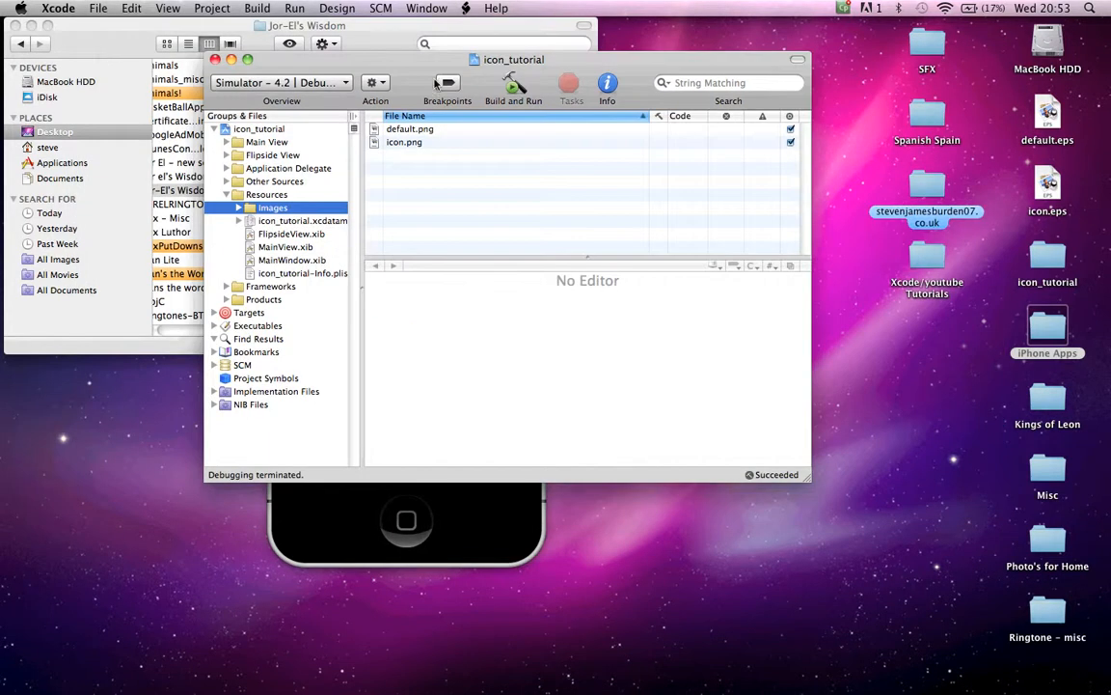
{"action": "mouse_move", "coordinate": [407, 84]}
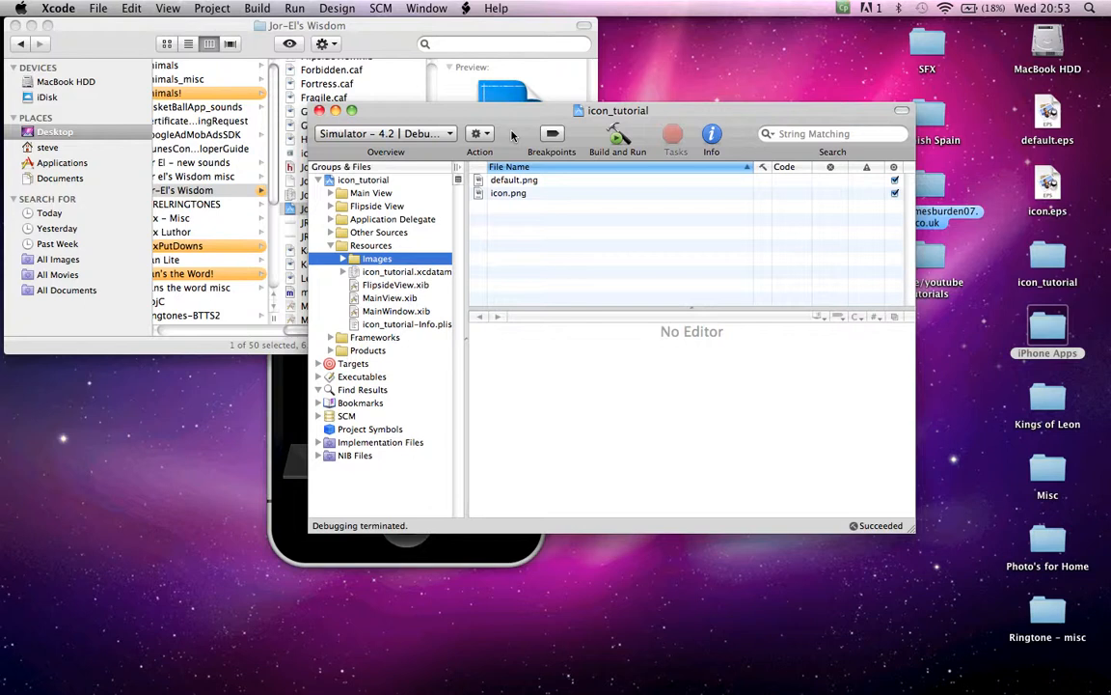
Step: Move the icon_tutorial project window aside and hide the windows to reveal the Simulator
{"action": "left_click_drag", "start_coordinate": [617, 110], "coordinate": [617, 89]}
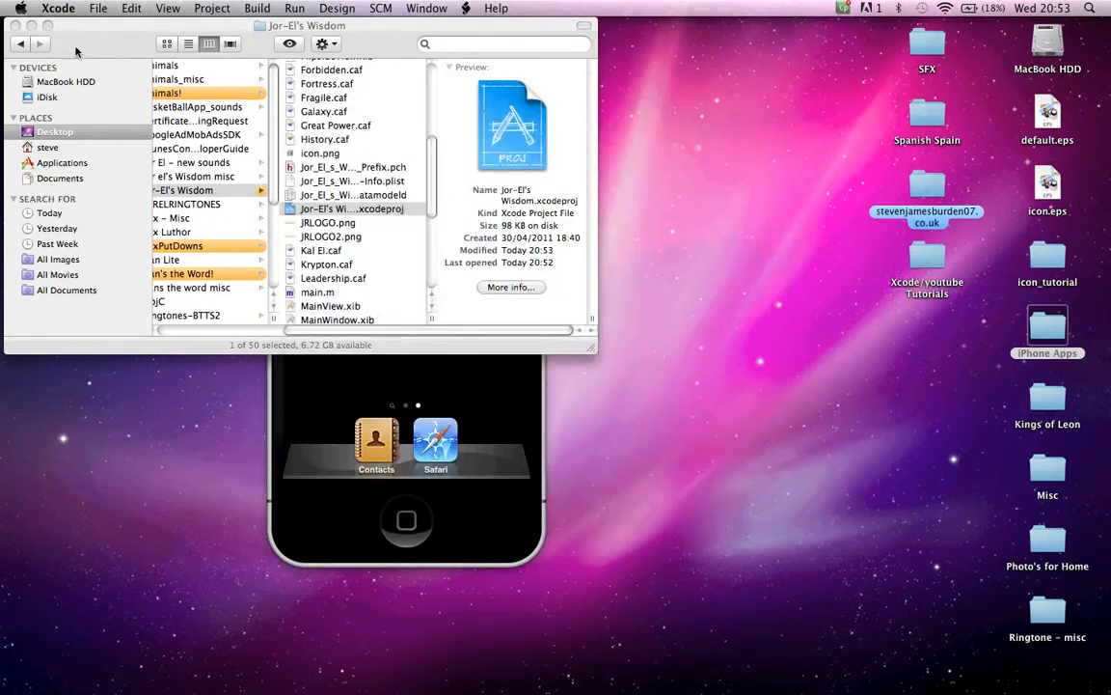
{"action": "left_click", "coordinate": [19, 44]}
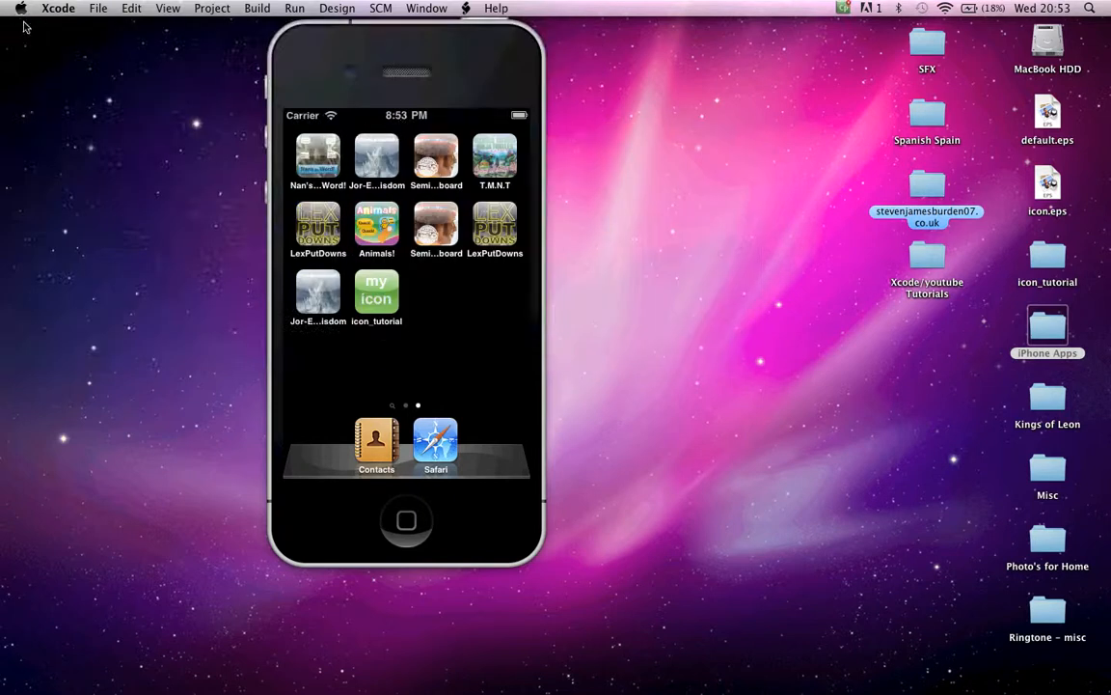